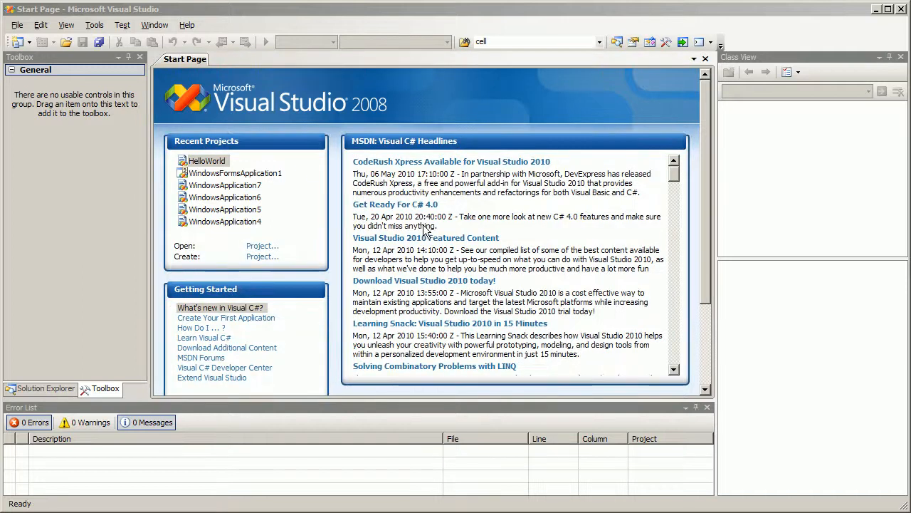
mouse_move(406, 211)
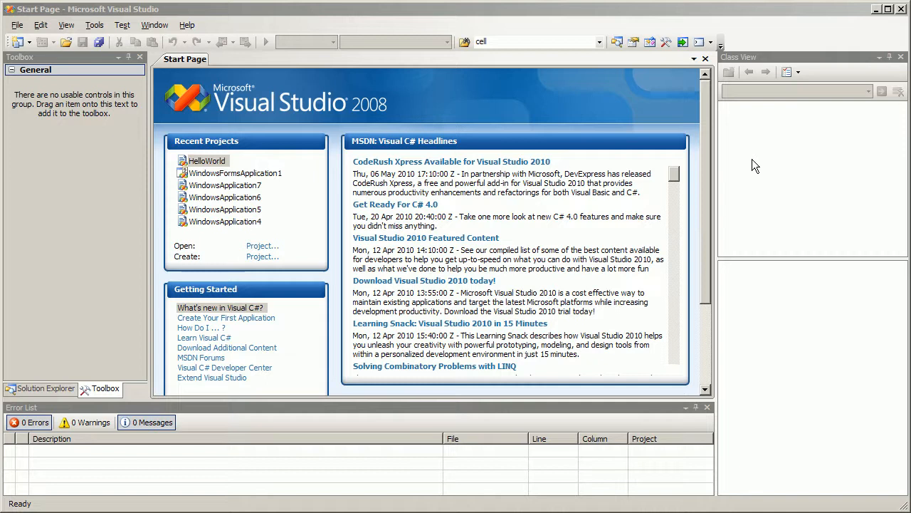
mouse_move(476, 190)
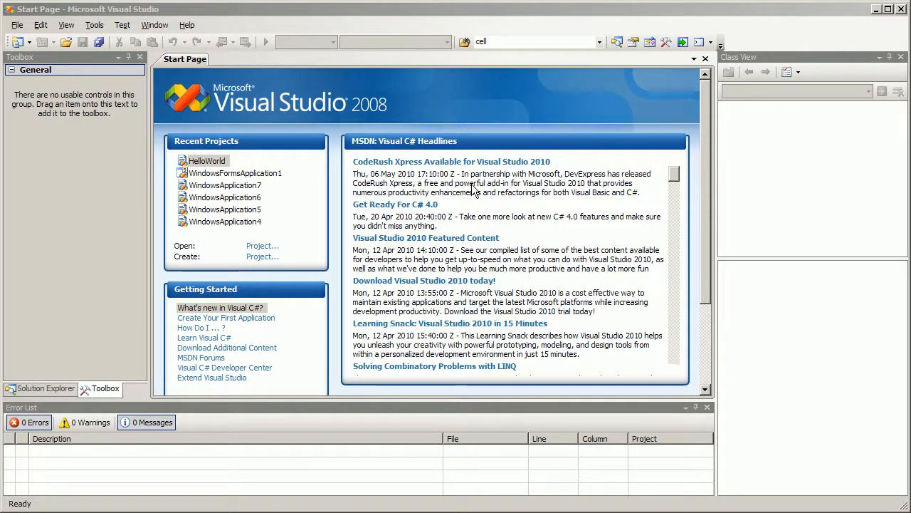
mouse_move(334, 267)
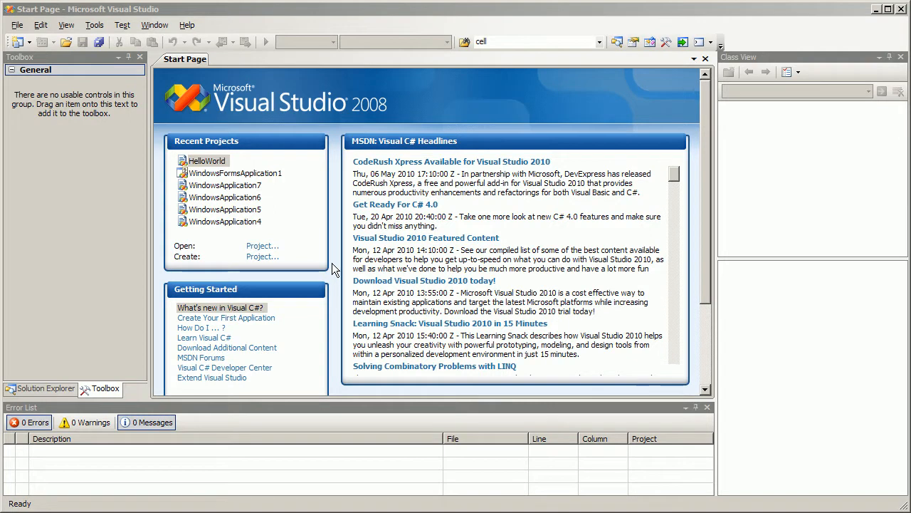
mouse_move(316, 175)
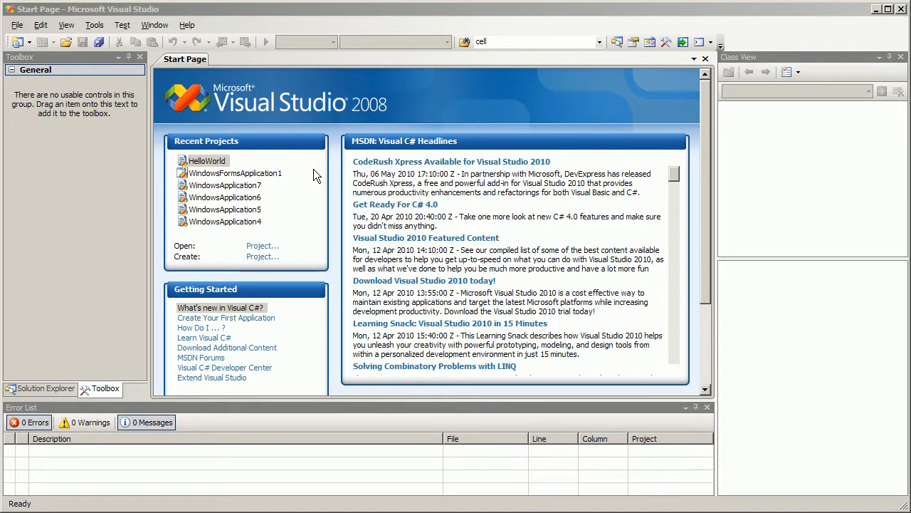
Step: Create a new Visual C# Windows Forms Application project named HelloWorld
click(208, 160)
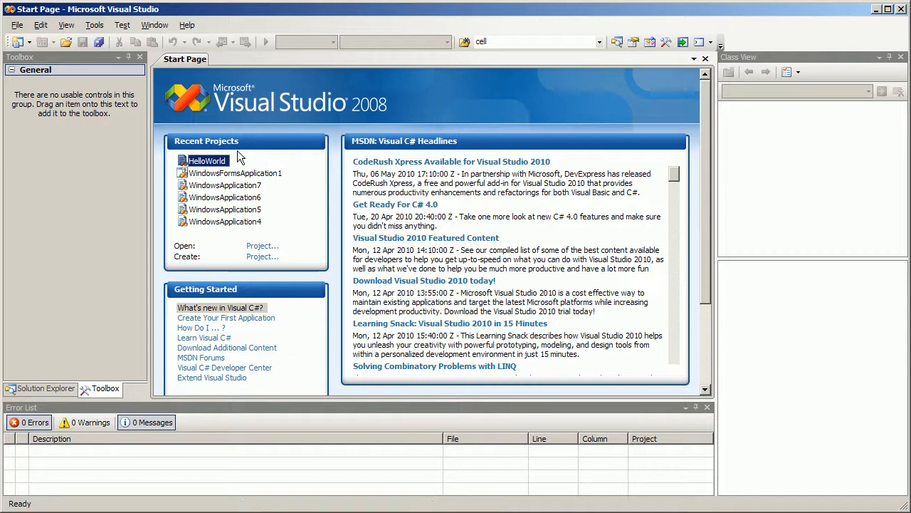
click(12, 25)
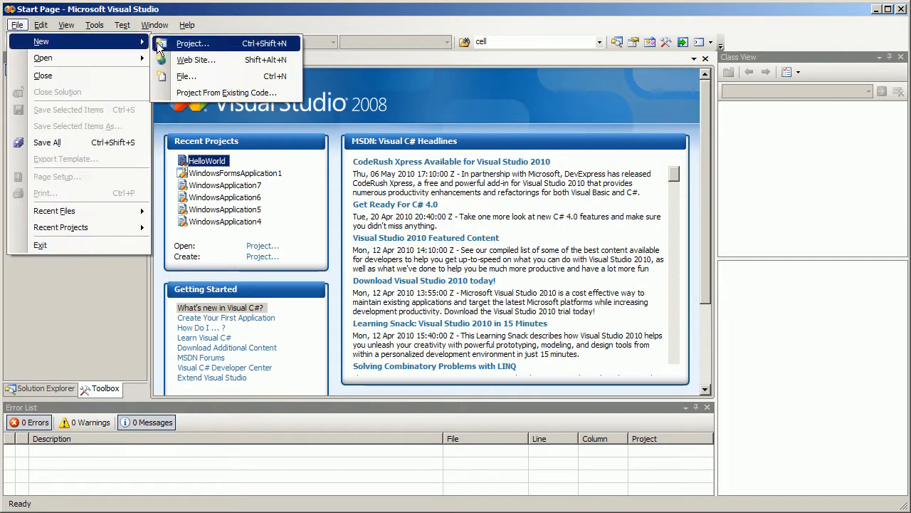
click(200, 43)
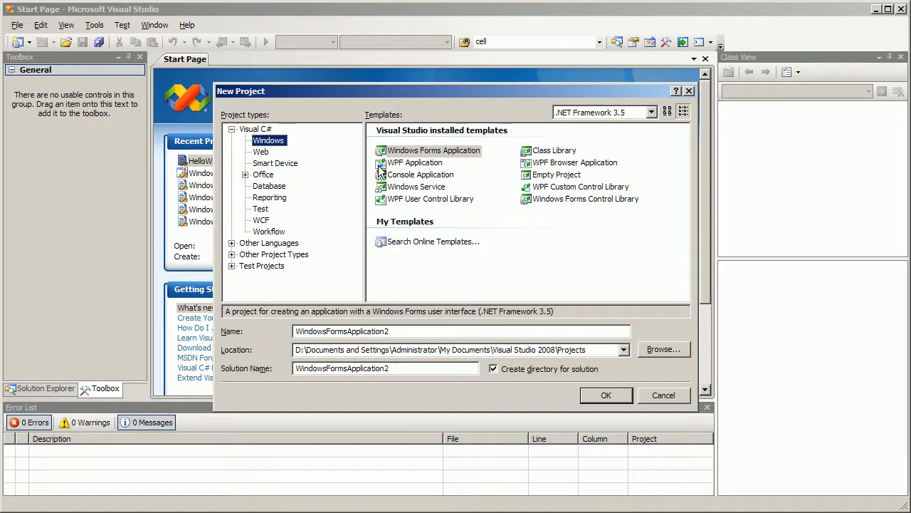
click(433, 151)
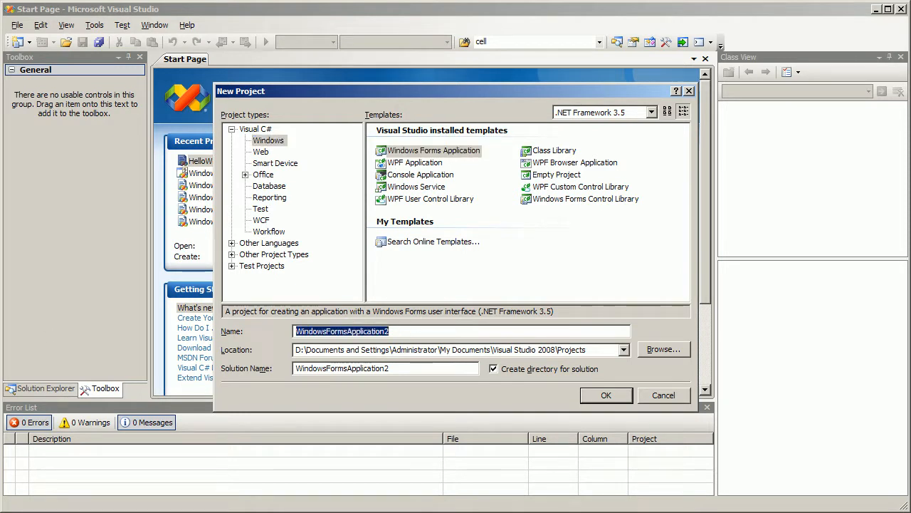
text(HelloWor)
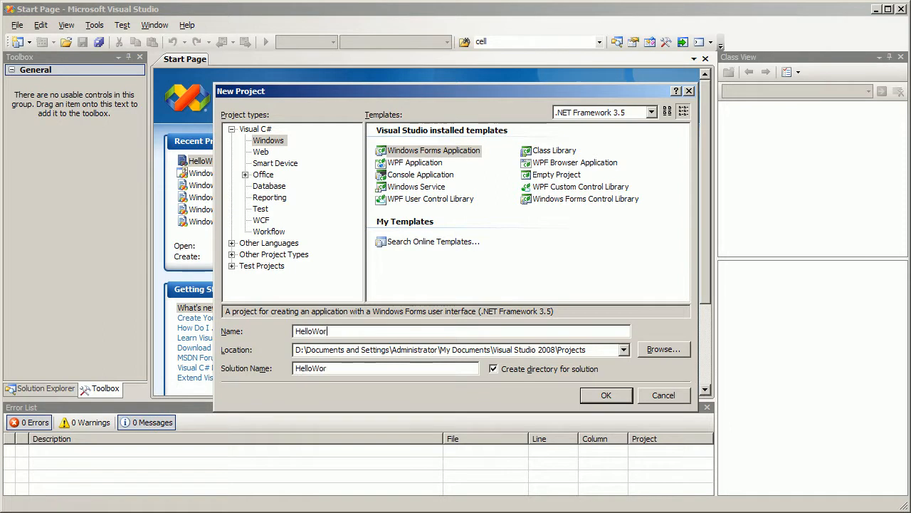
click(606, 396)
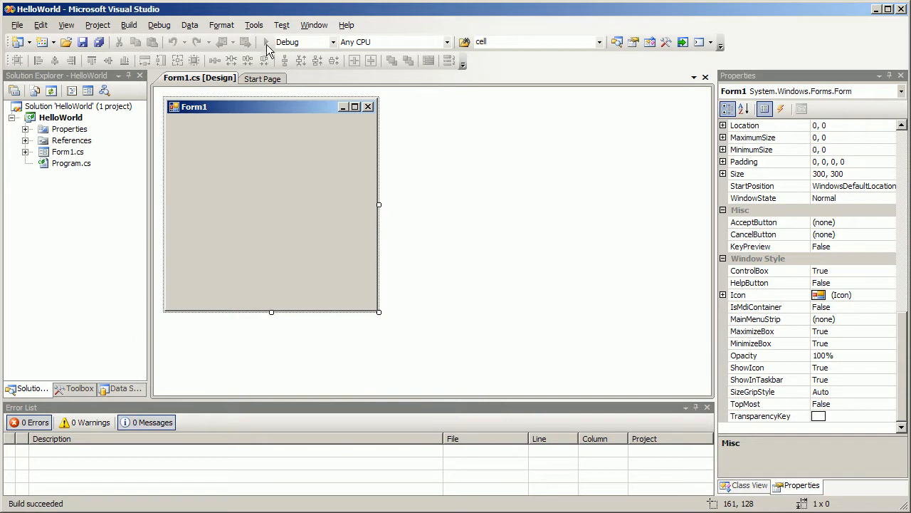
mouse_move(350, 116)
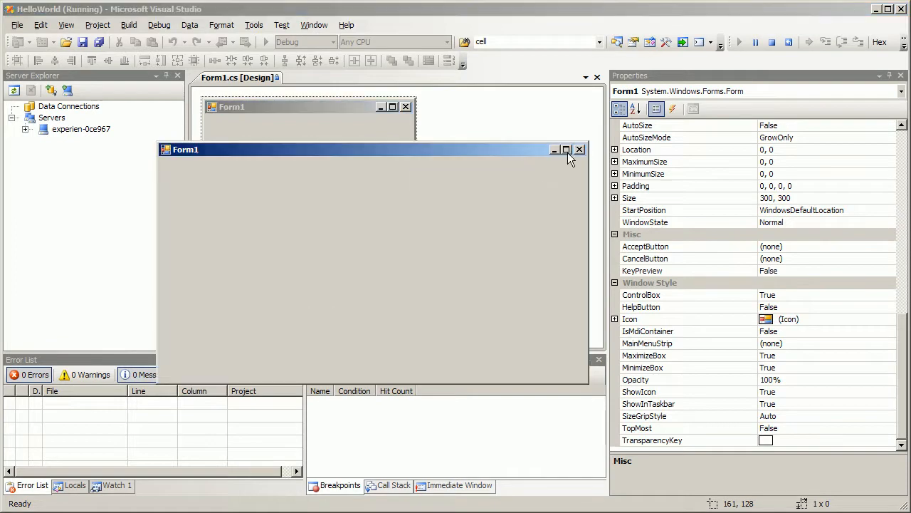
mouse_move(618, 154)
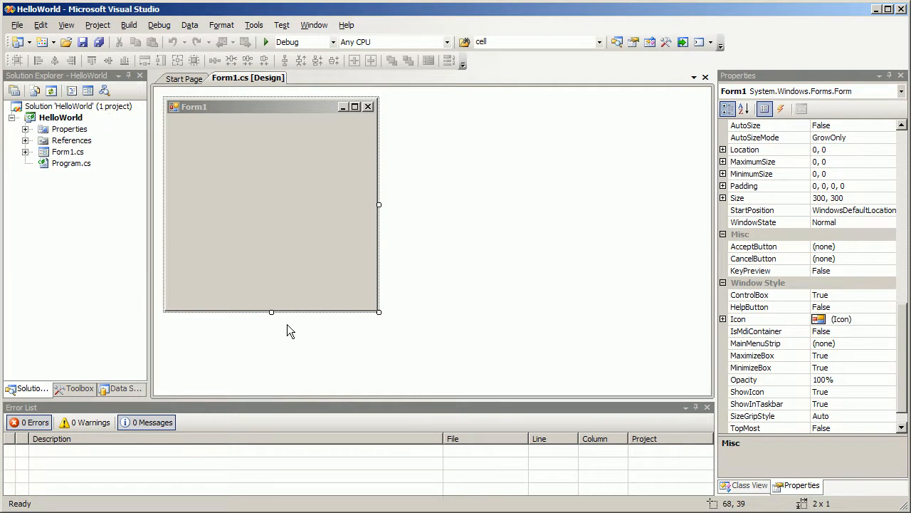
mouse_move(228, 117)
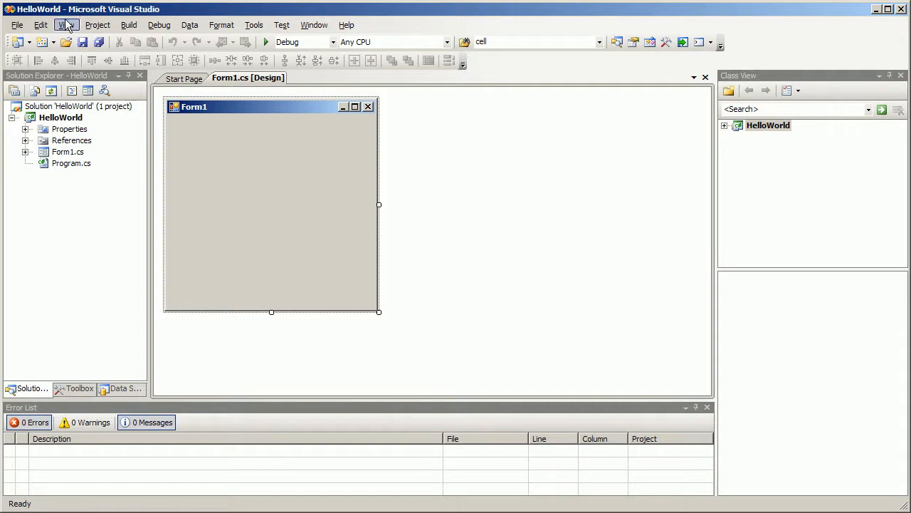
Step: Show the Properties window and set Form1's Text property to 'My First App!'
click(64, 26)
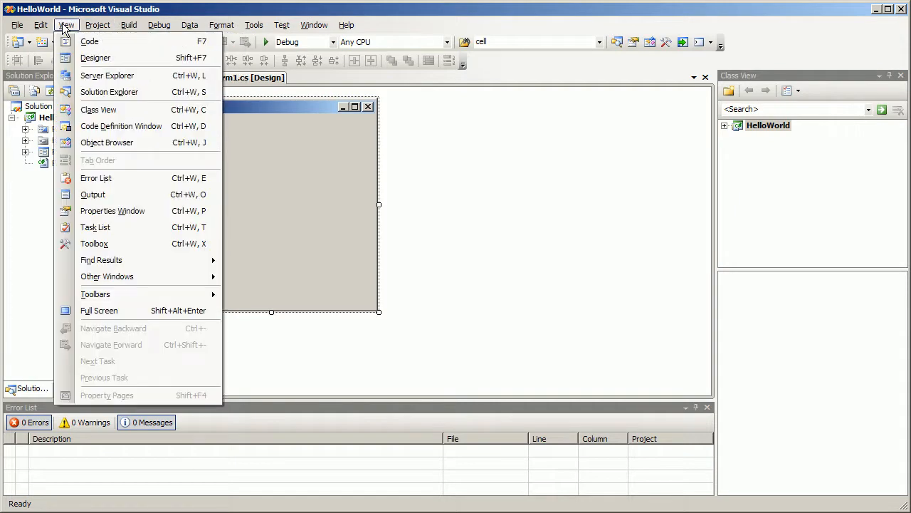
mouse_move(111, 211)
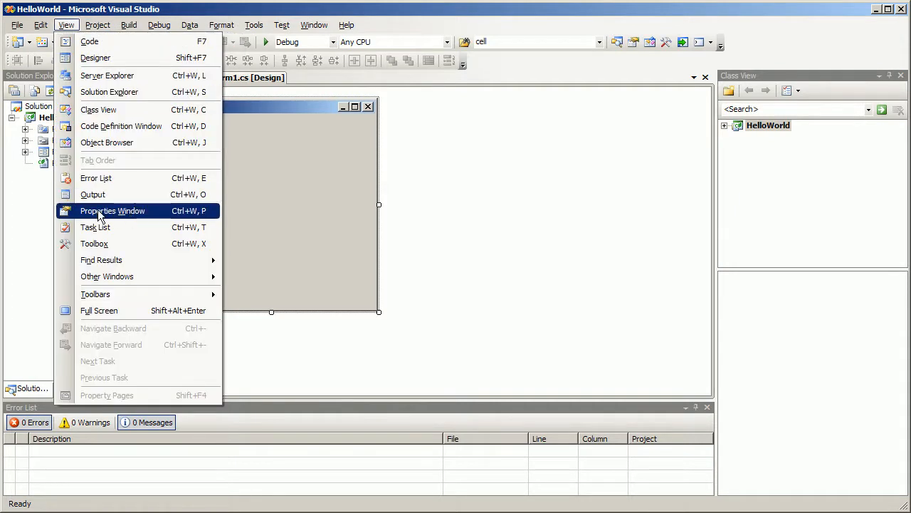
click(111, 210)
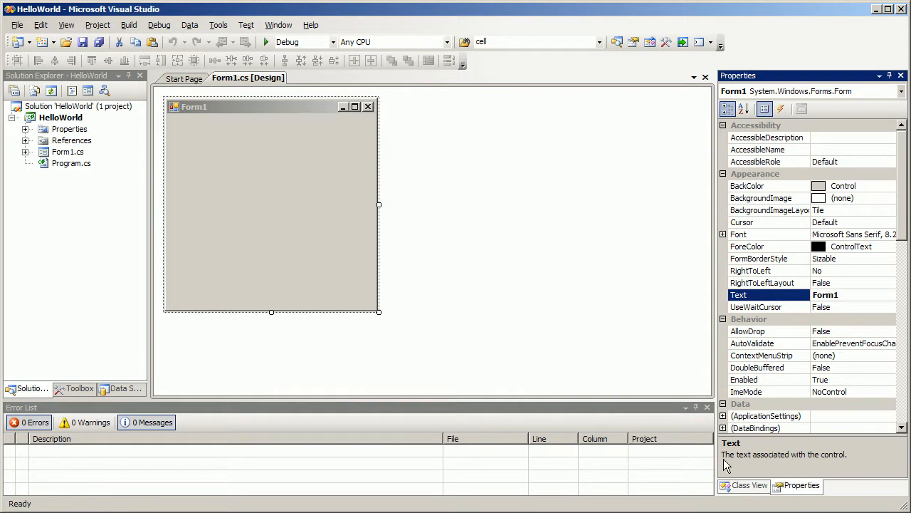
mouse_move(833, 470)
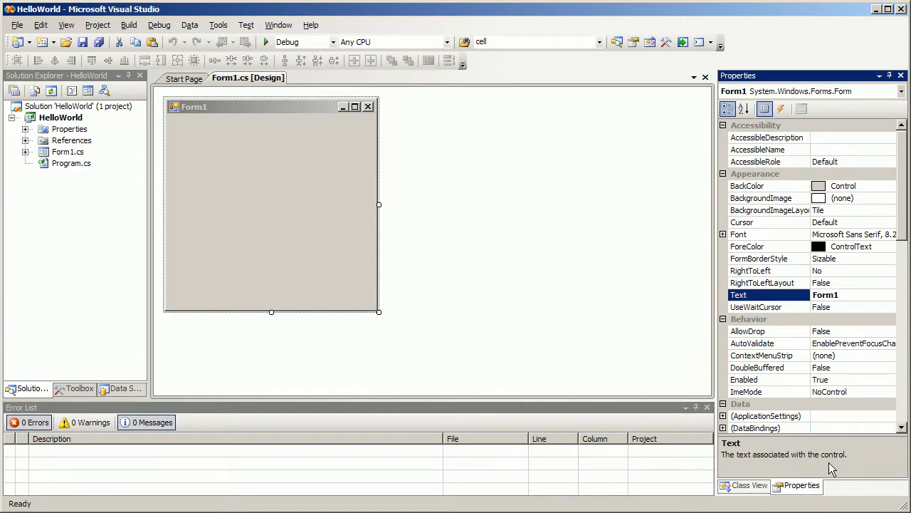
click(842, 293)
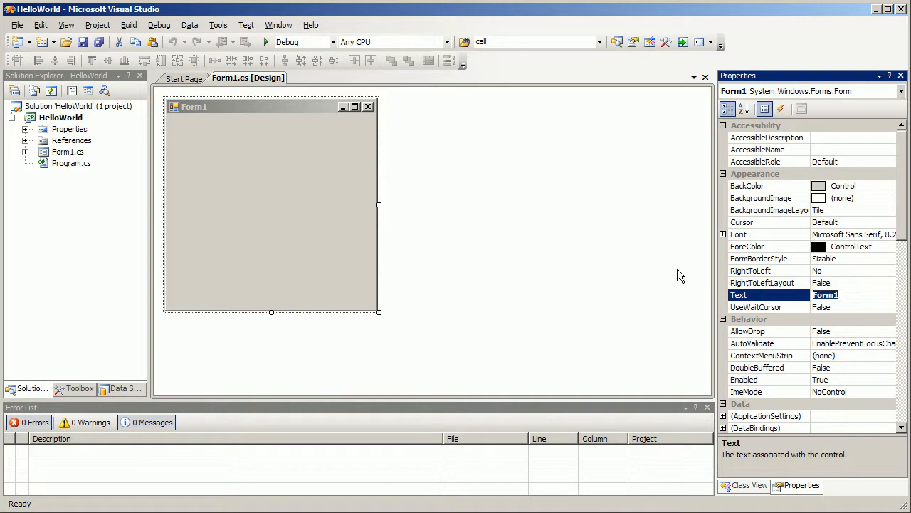
text(My F)
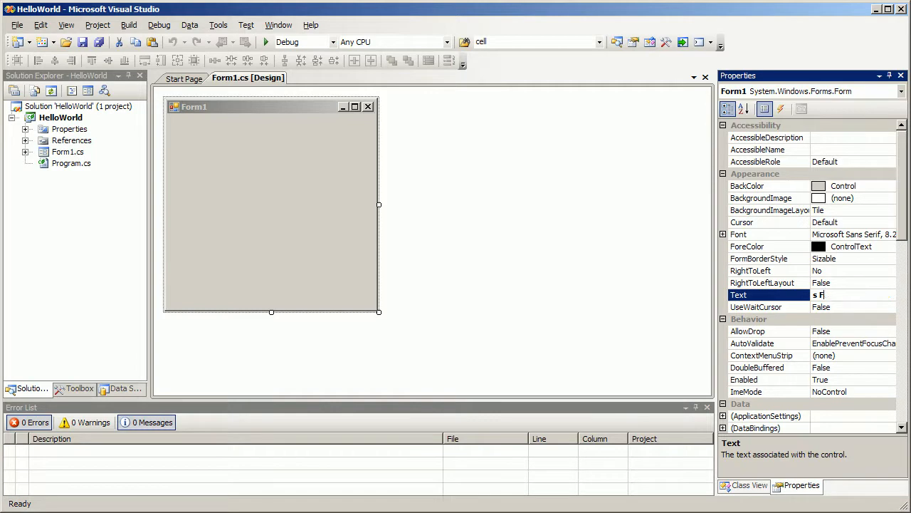
text(My Firs)
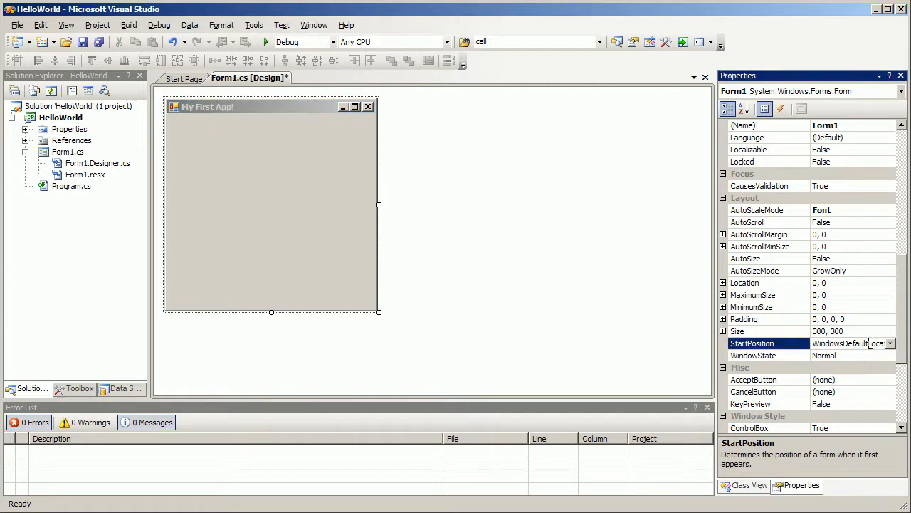
Step: Set Form1's StartPosition to CenterScreen and start debugging to check it
click(900, 343)
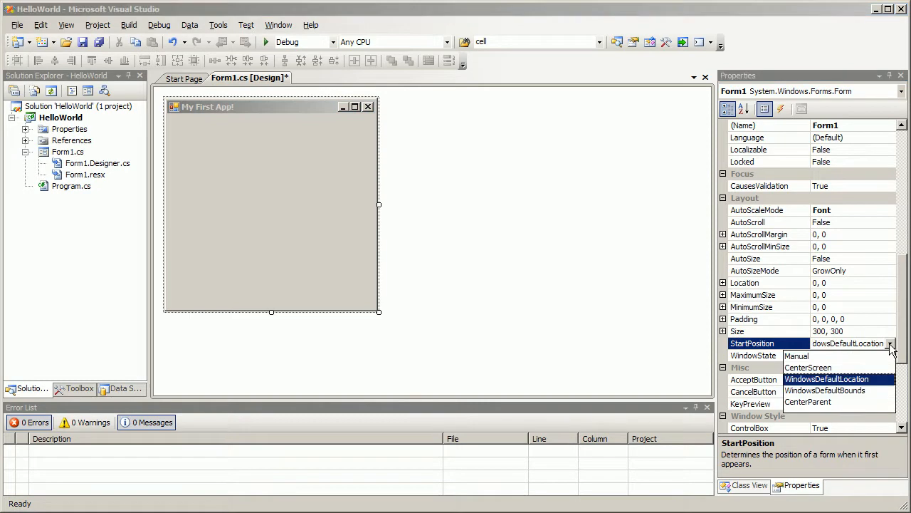
click(809, 367)
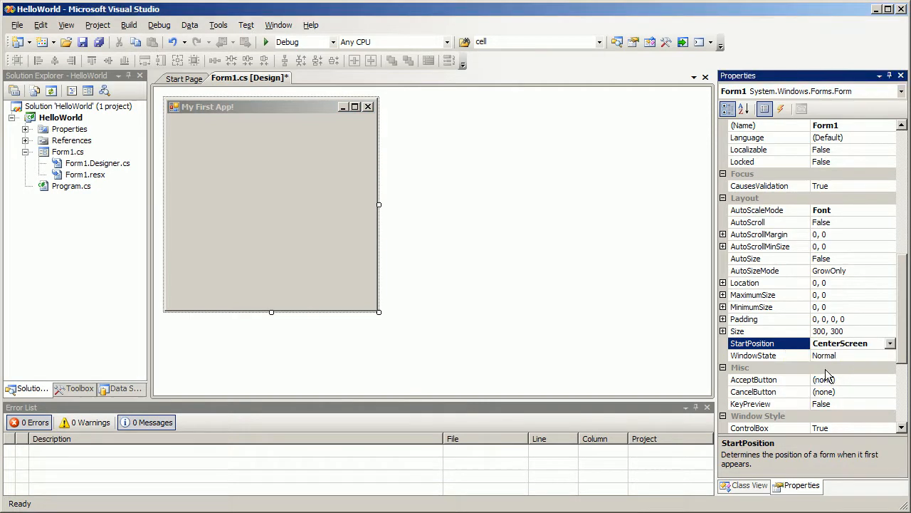
mouse_move(818, 464)
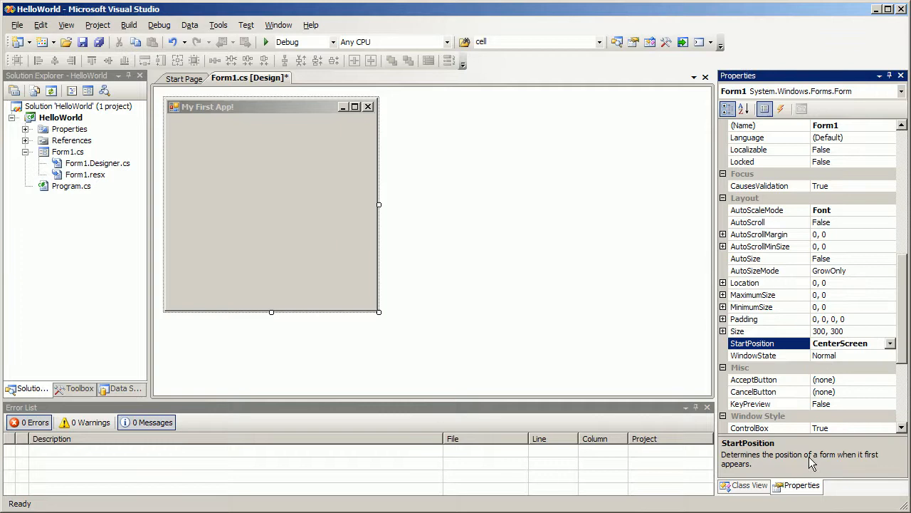
mouse_move(801, 442)
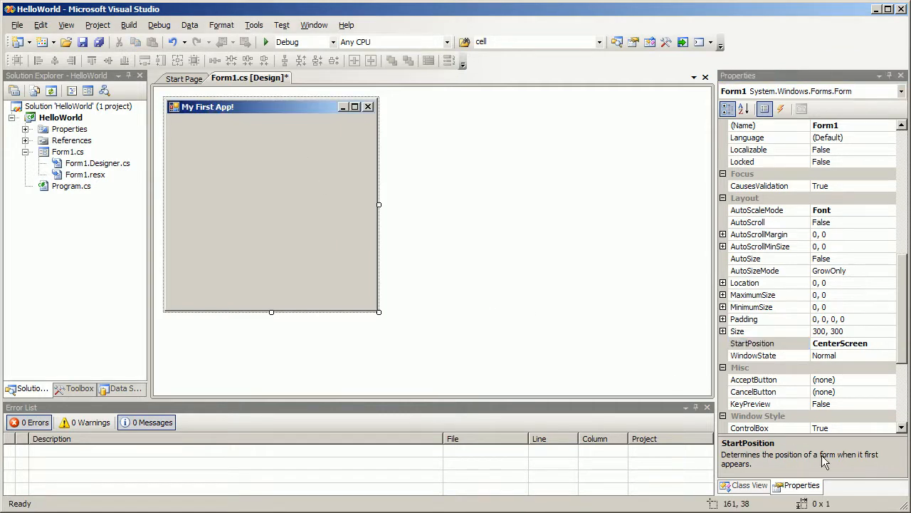
mouse_move(265, 41)
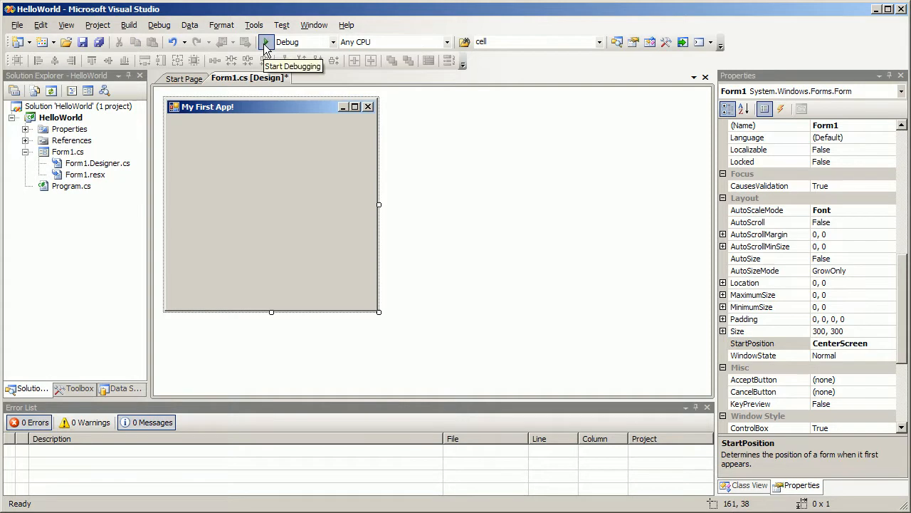
click(265, 41)
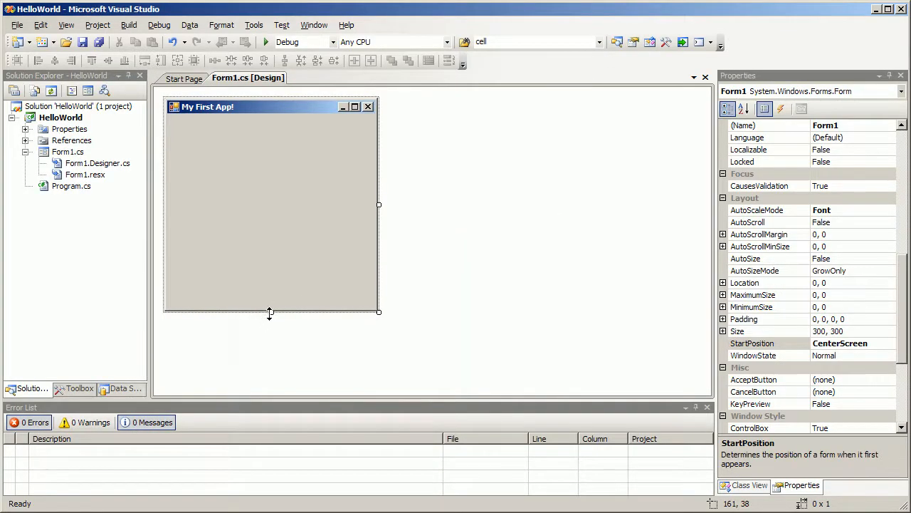
drag(270, 313, 271, 237)
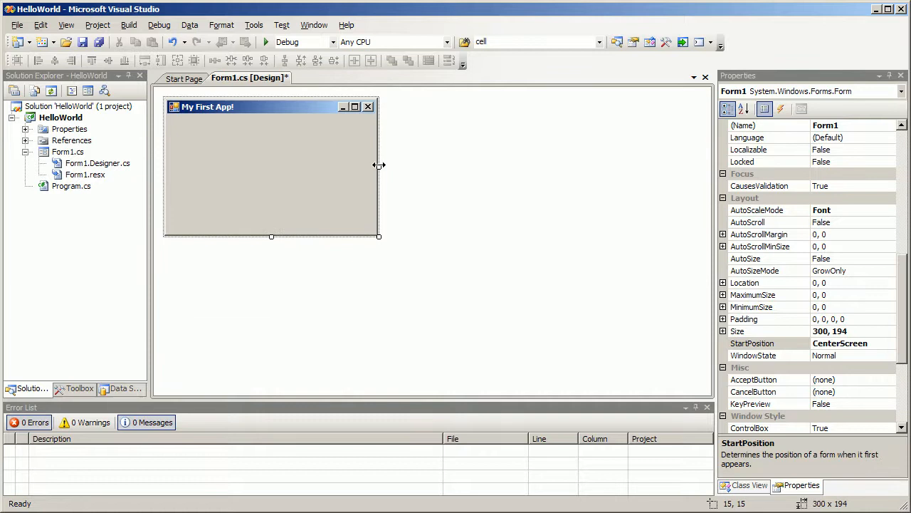
drag(379, 166, 346, 165)
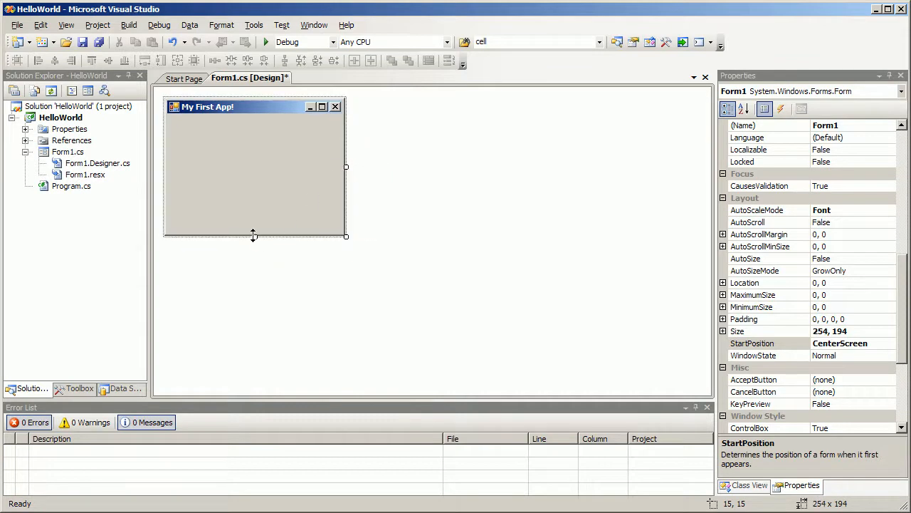
drag(253, 237, 255, 211)
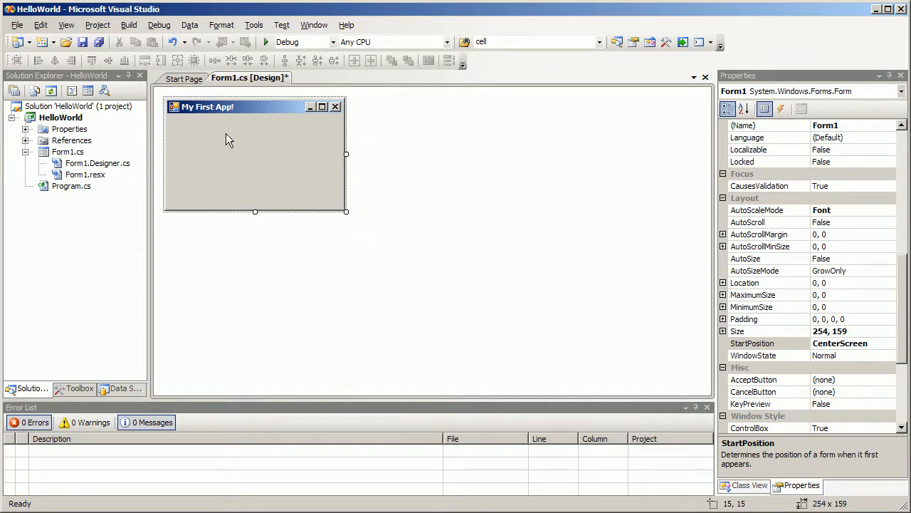
mouse_move(299, 143)
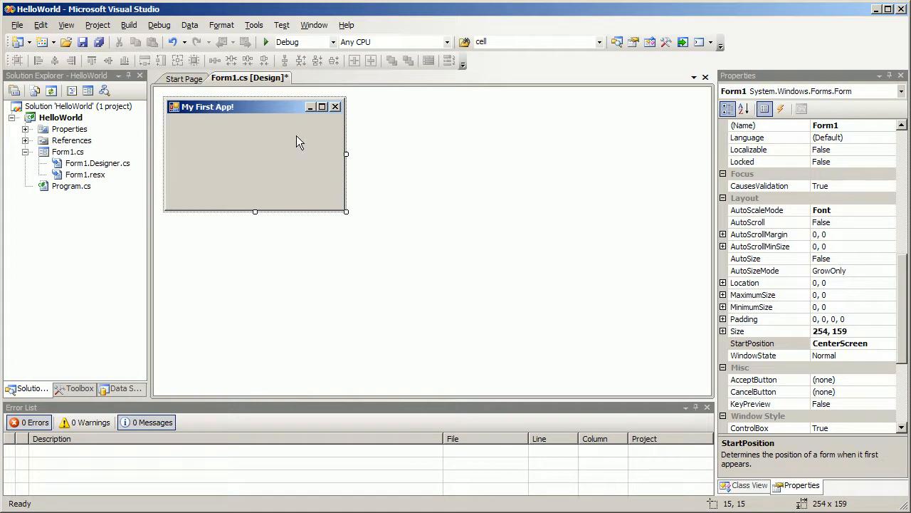
mouse_move(119, 359)
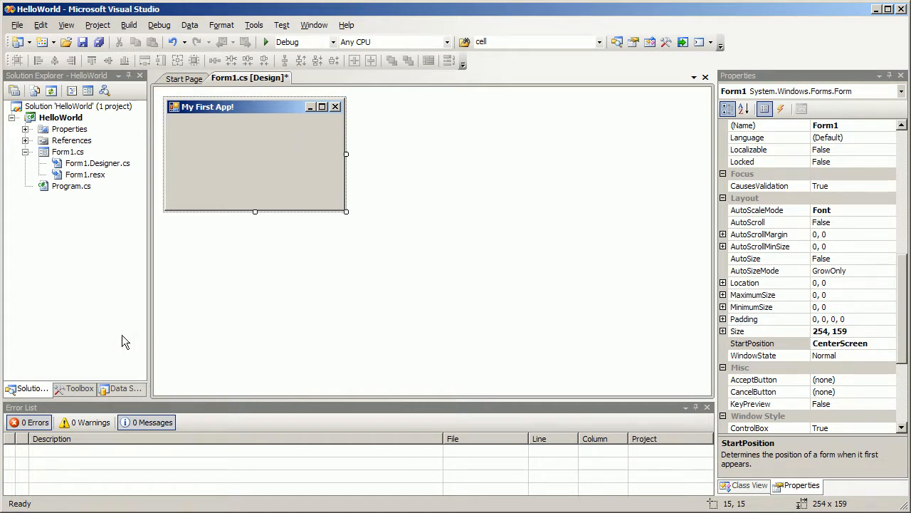
Step: Show the Toolbox of form controls and pin it open
click(80, 389)
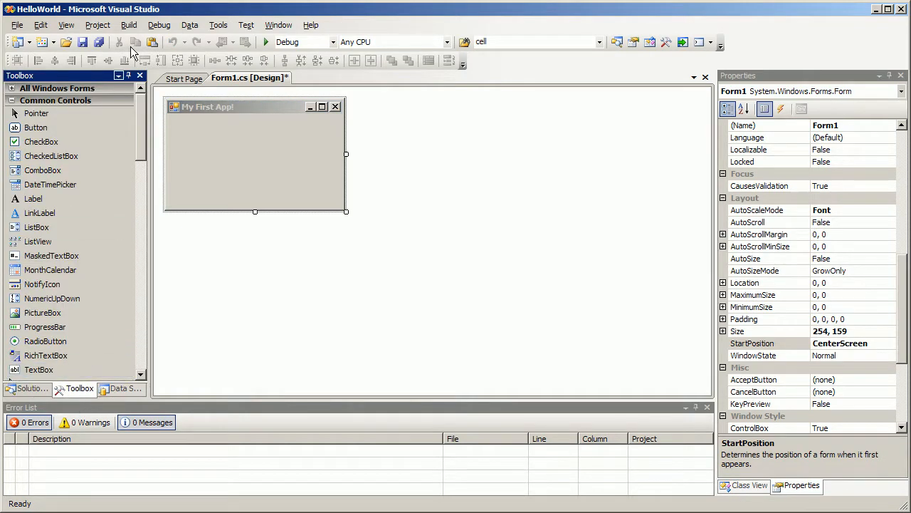
click(67, 26)
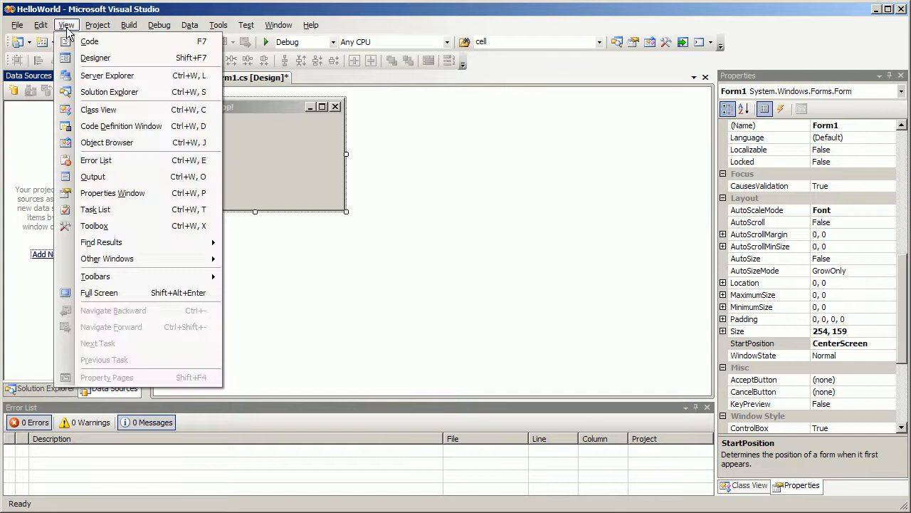
click(94, 225)
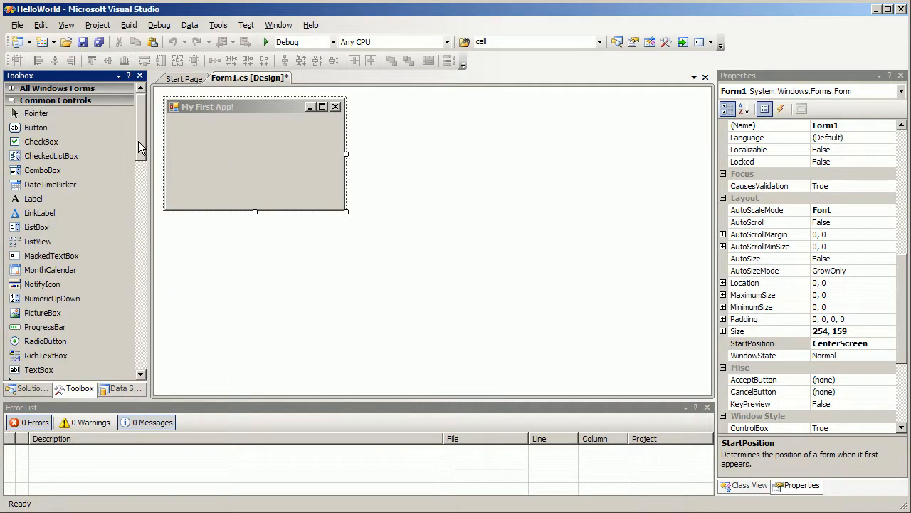
mouse_move(142, 125)
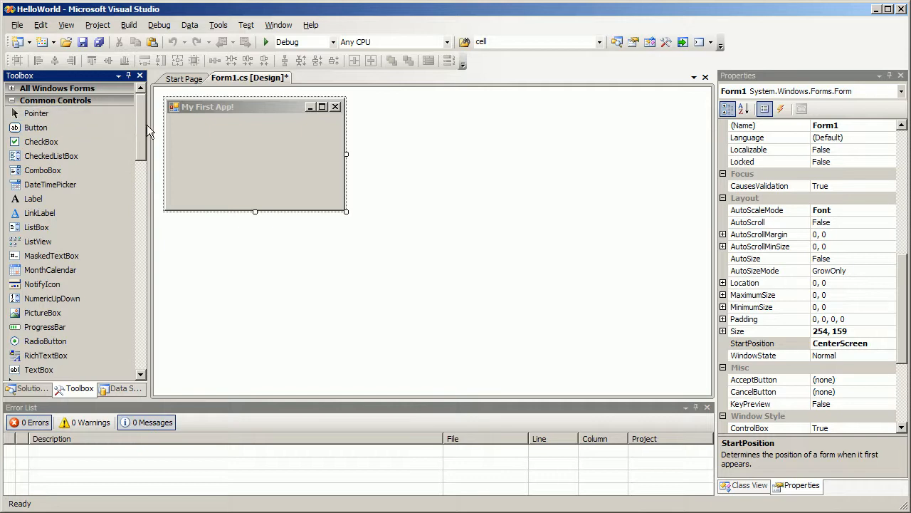
click(32, 198)
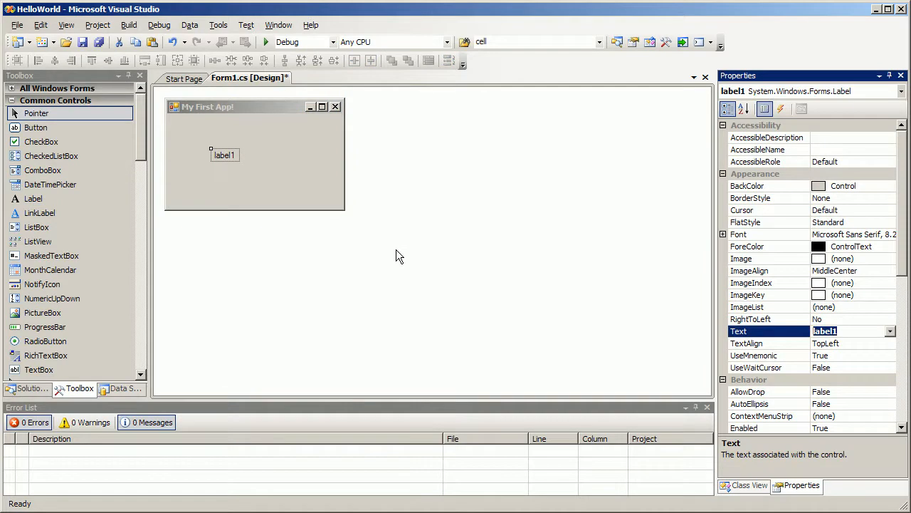
Step: Place a Label reading 'Hello World!' near the top centre of the form
text(Hello World!)
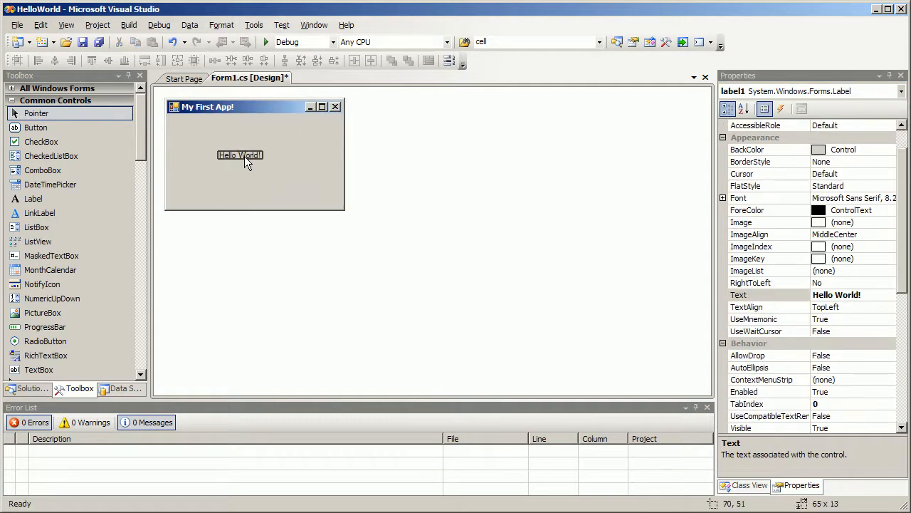
click(292, 178)
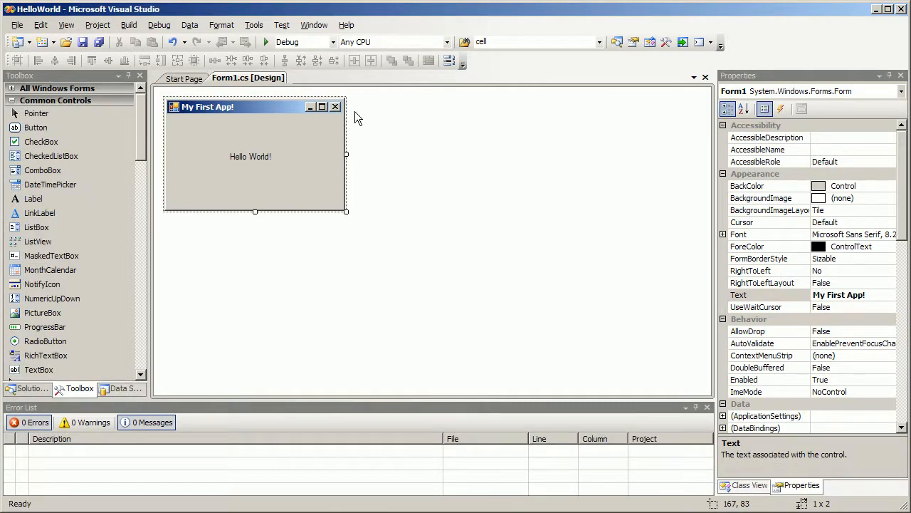
mouse_move(245, 155)
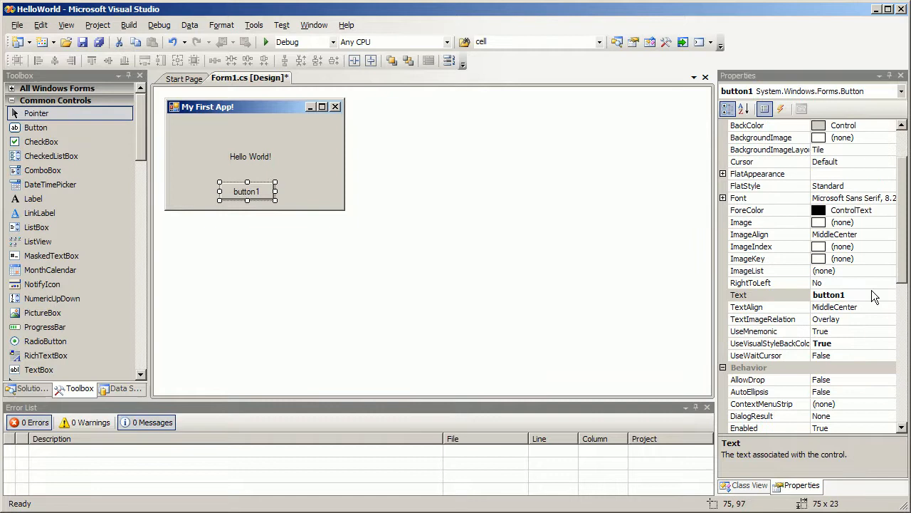
Step: Add a 'Do Something!' button and arrange it centred below the Hello World! label
text(D)
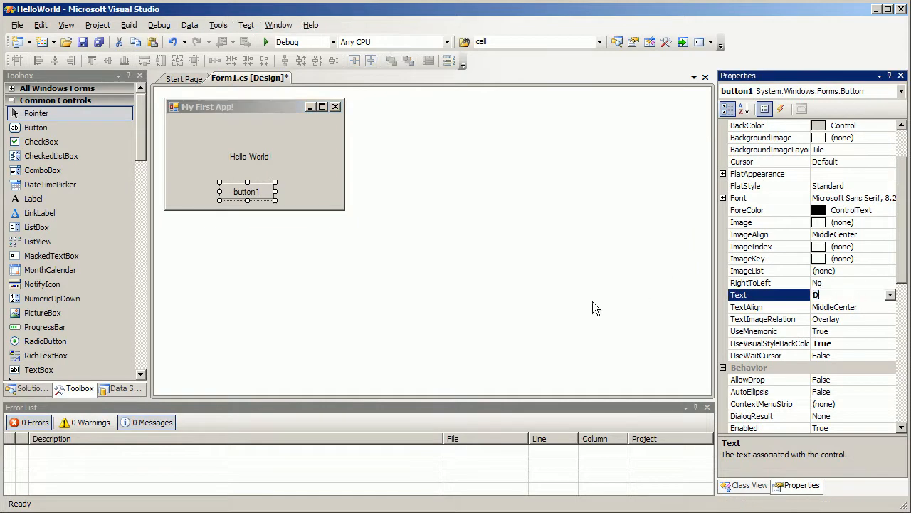
text(Do Something!)
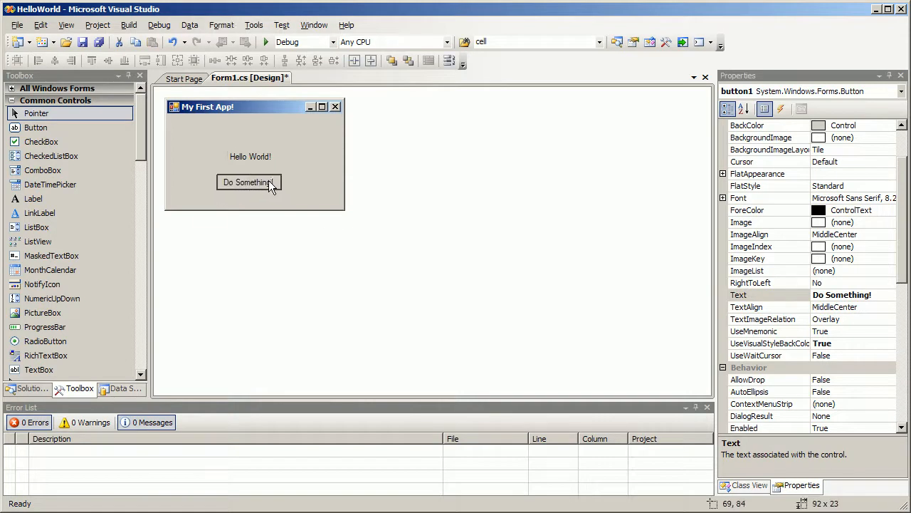
drag(249, 182, 242, 191)
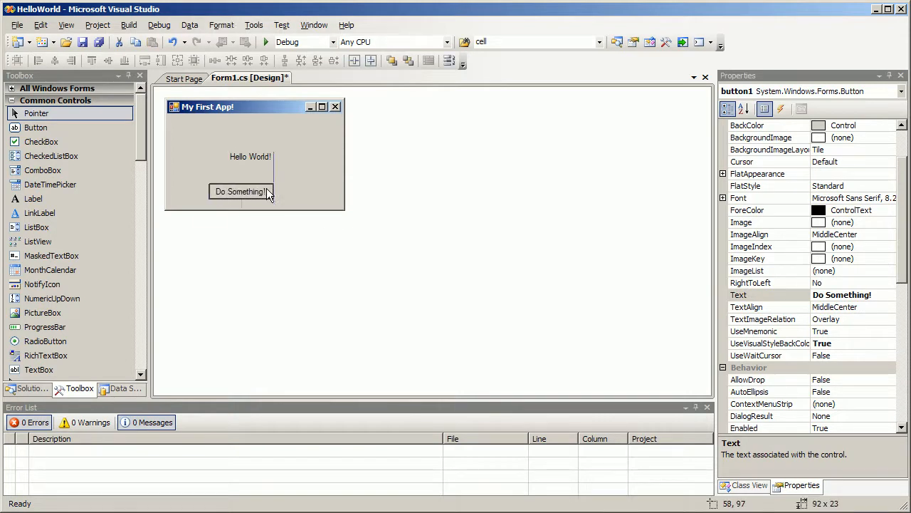
click(251, 155)
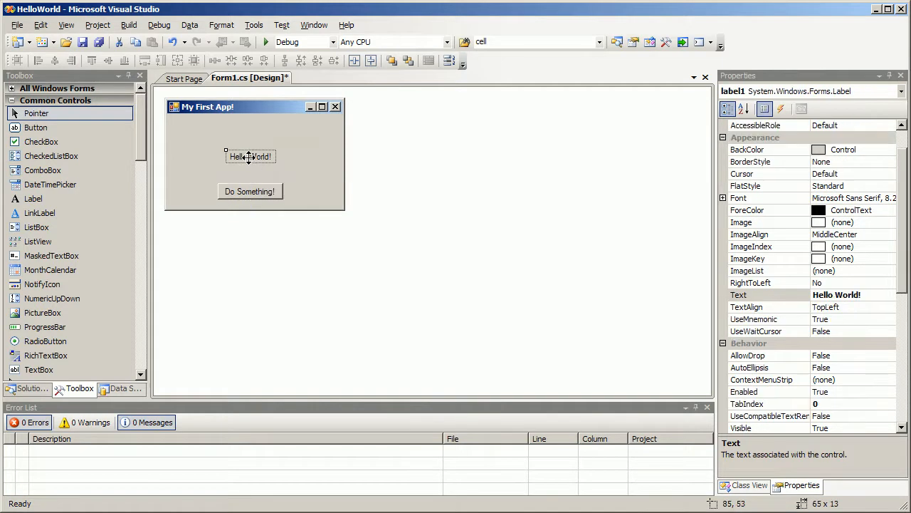
click(255, 164)
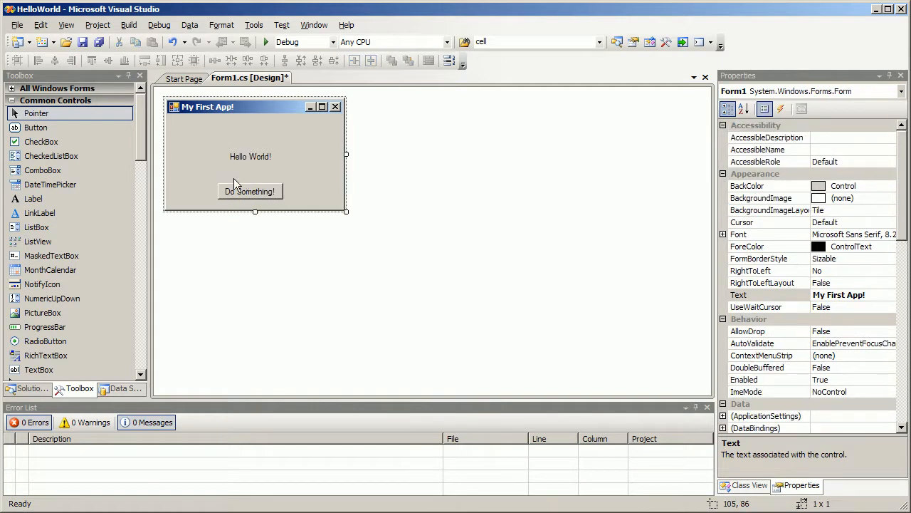
click(269, 42)
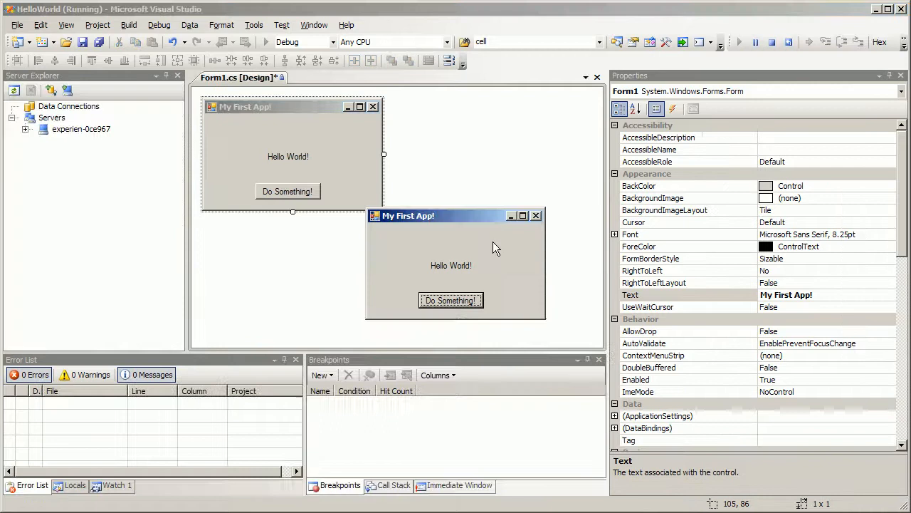
click(450, 300)
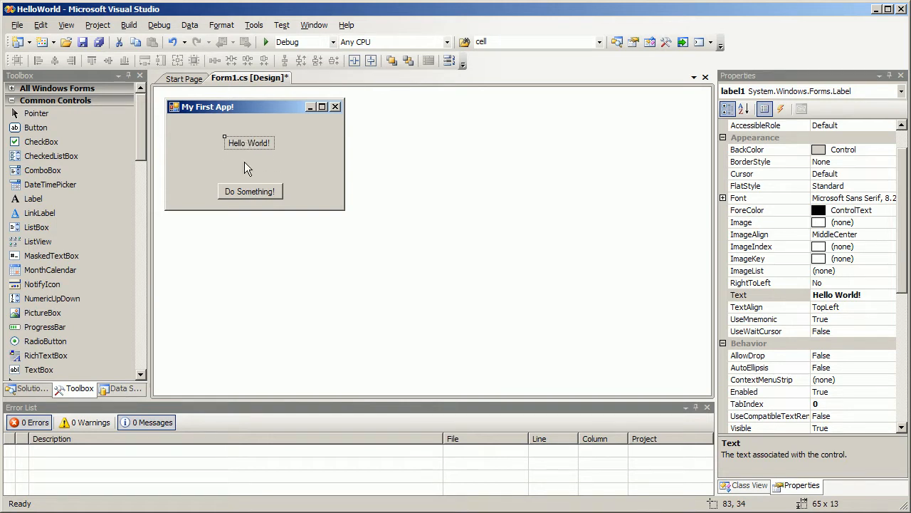
Step: Nudge the label higher, select the button and show its Events list in Properties
click(256, 163)
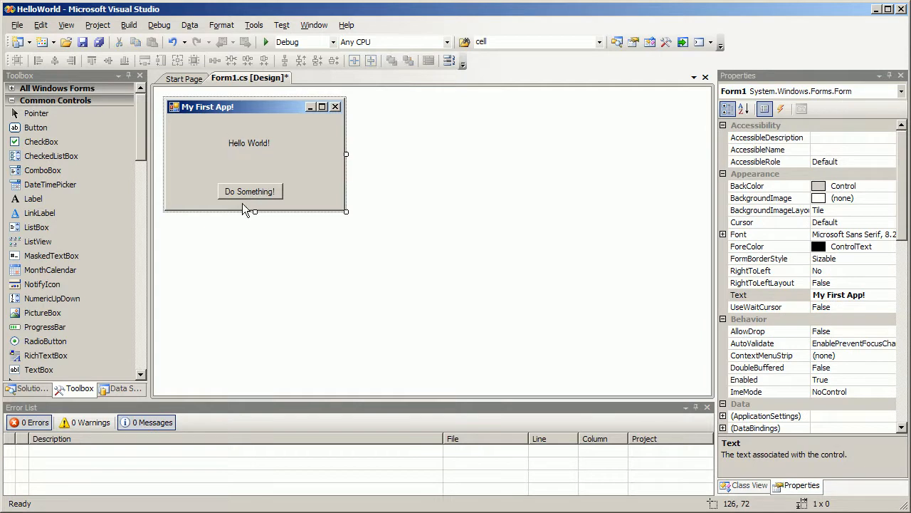
click(250, 191)
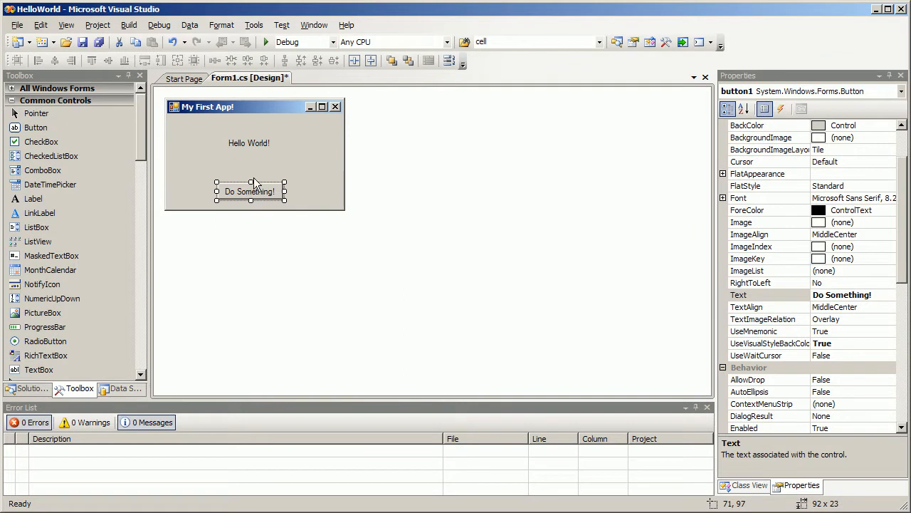
mouse_move(281, 177)
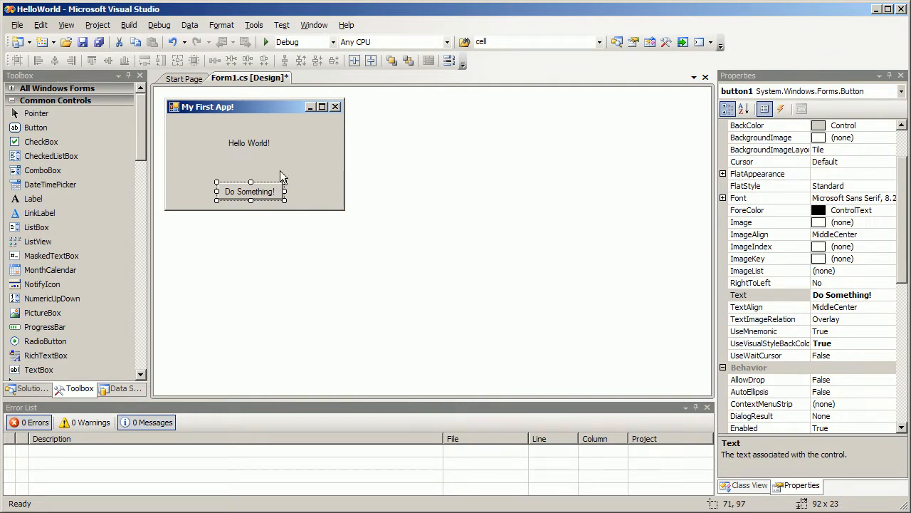
mouse_move(359, 200)
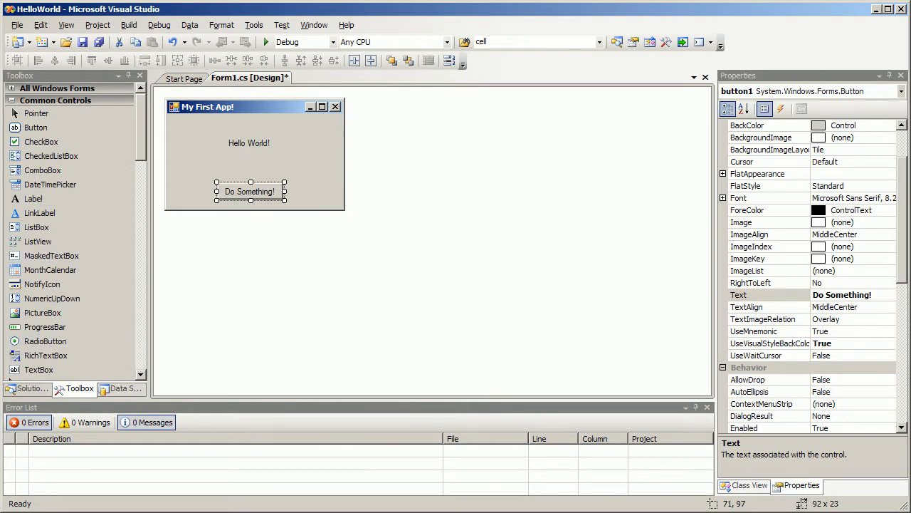
mouse_move(781, 109)
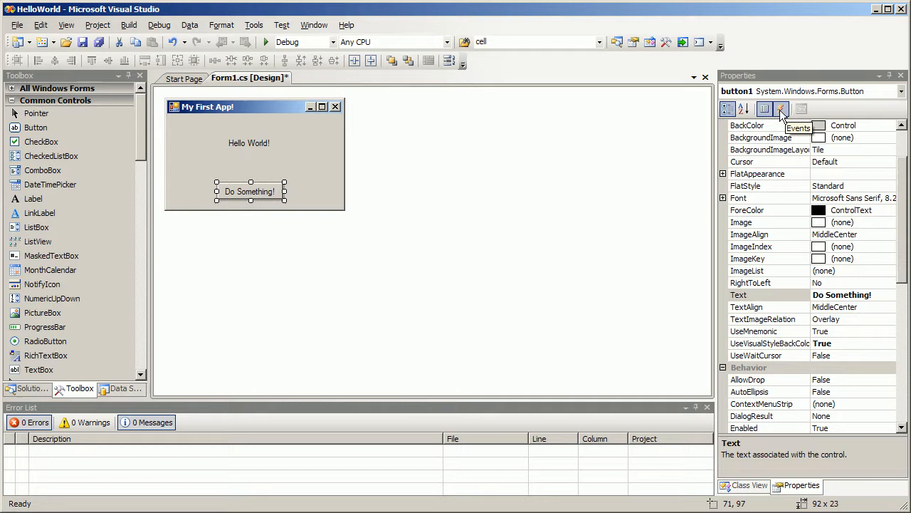
click(780, 108)
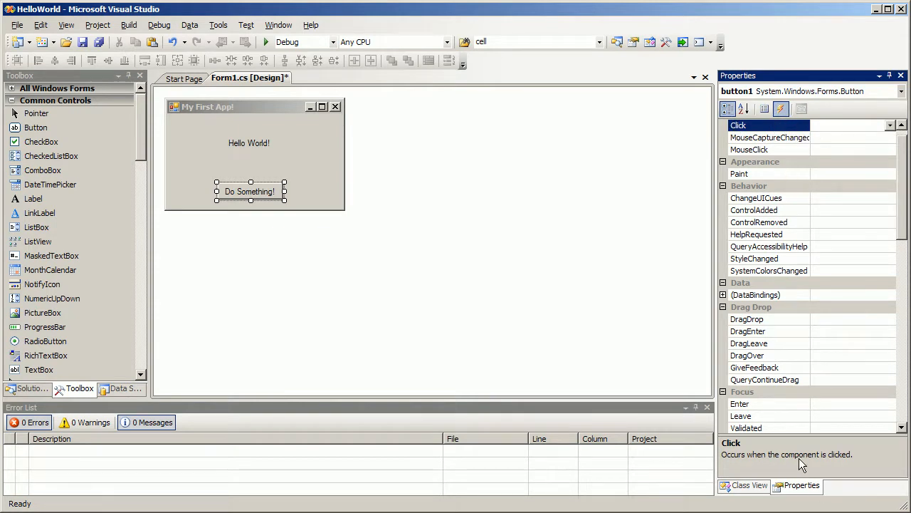
mouse_move(846, 476)
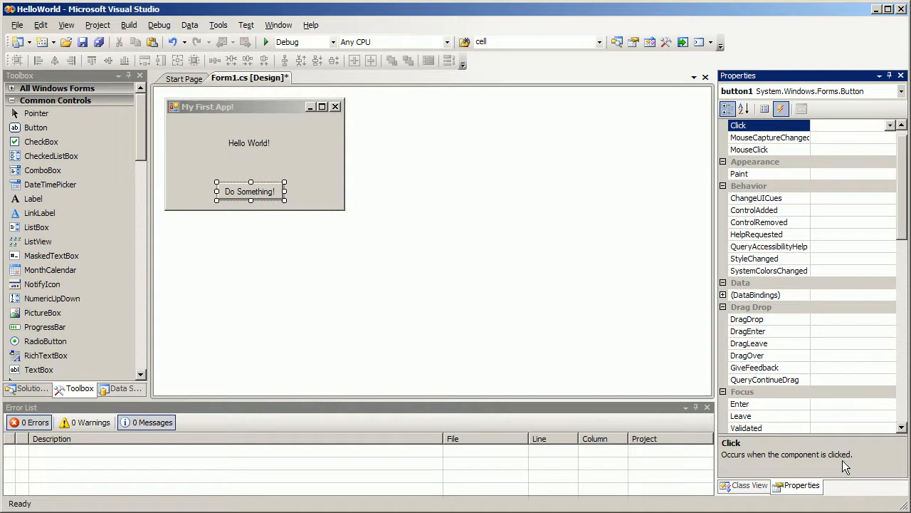
mouse_move(802, 108)
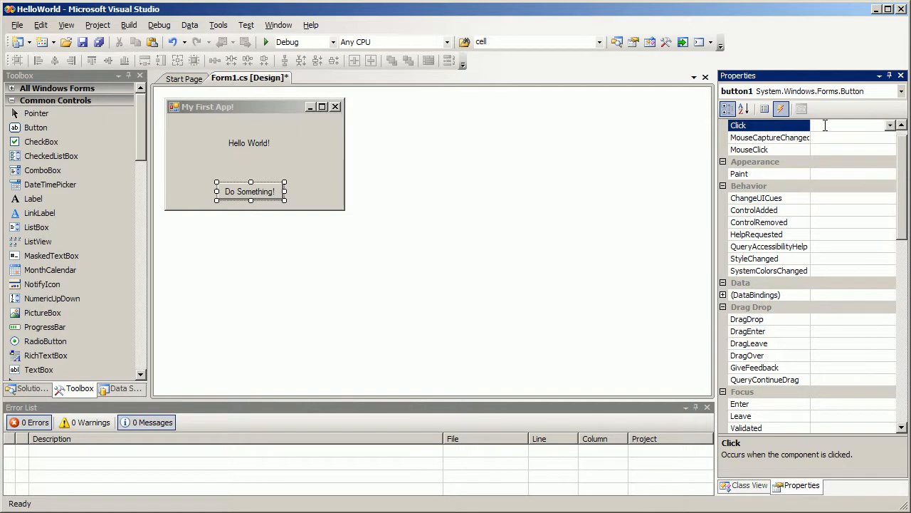
double_click(824, 126)
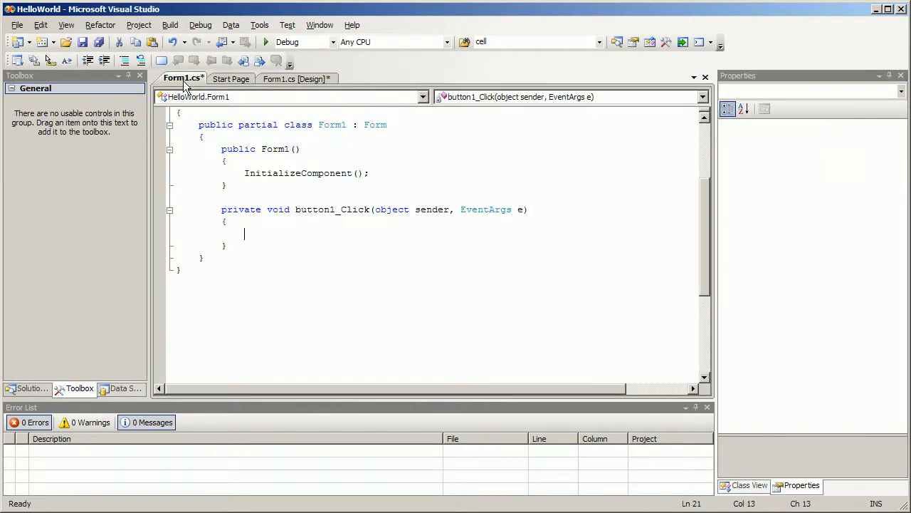
mouse_move(293, 79)
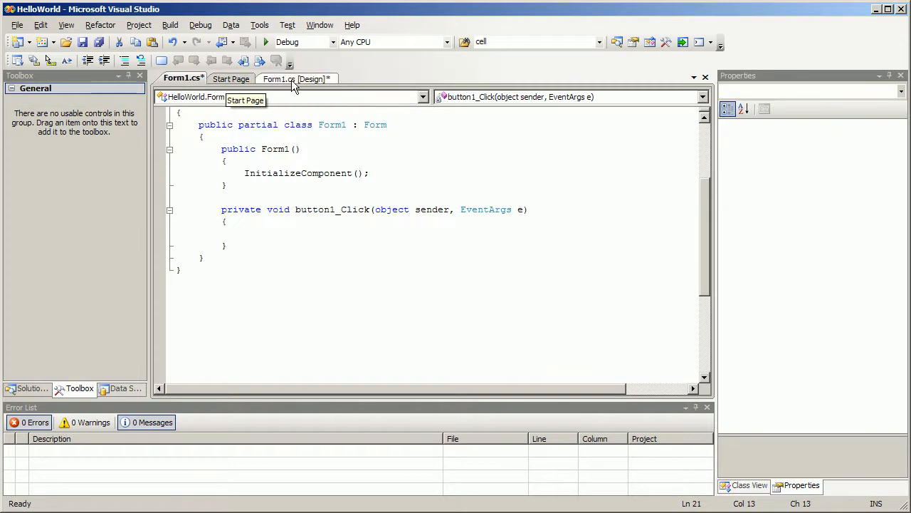
click(293, 78)
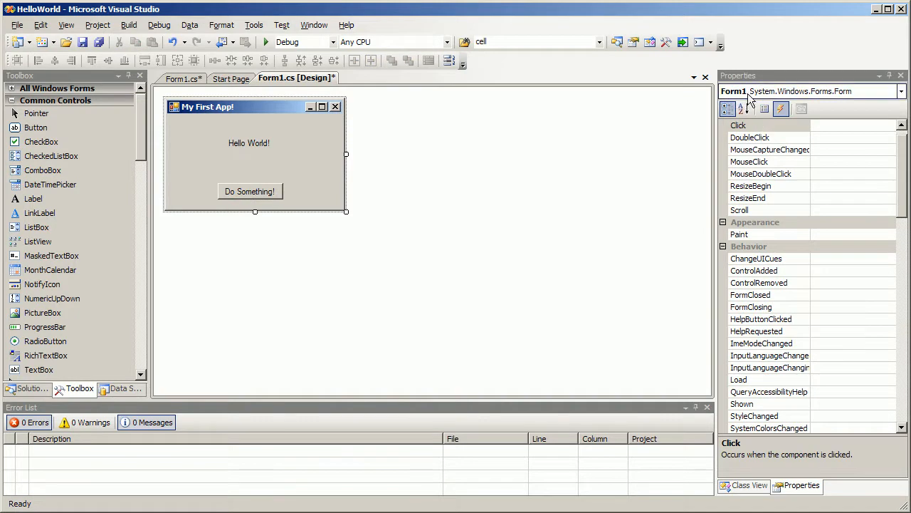
scroll(down, 3)
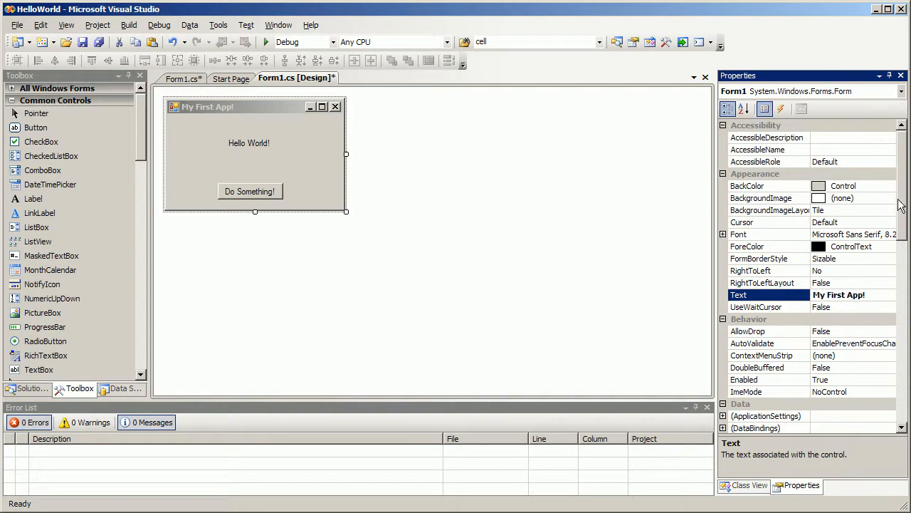
scroll(down, 3)
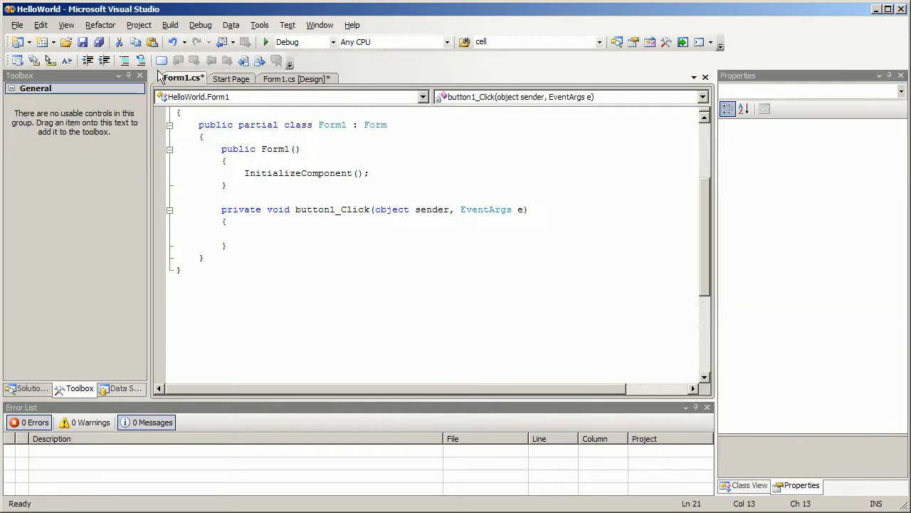
click(245, 234)
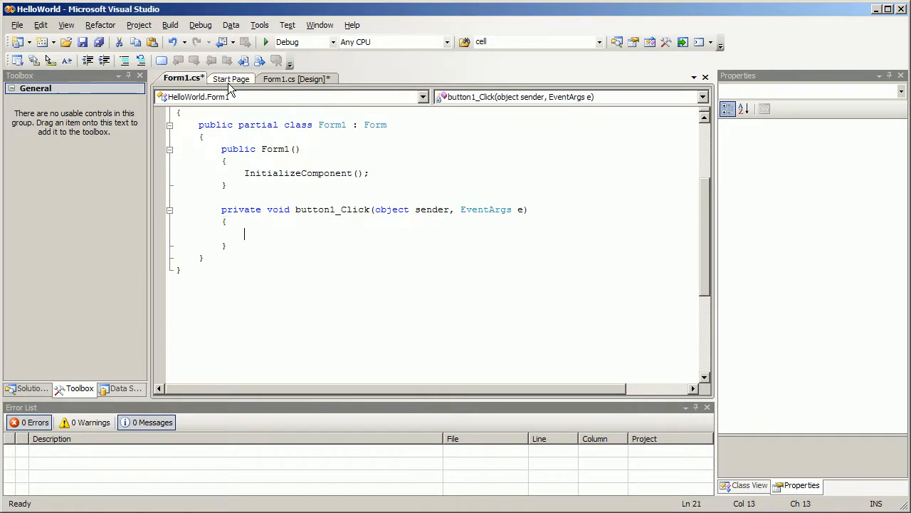
Step: In the designer, set the Hello World! label's (Name) to lblMyLabel
click(298, 78)
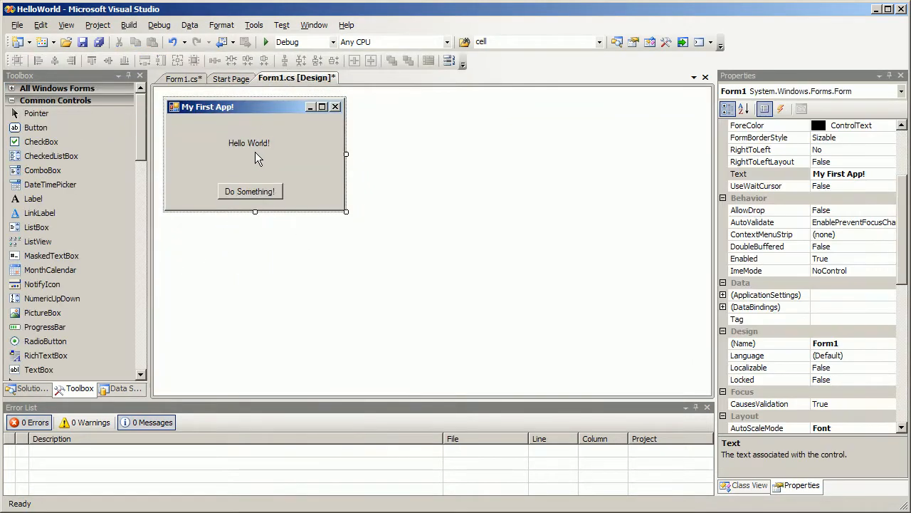
click(248, 142)
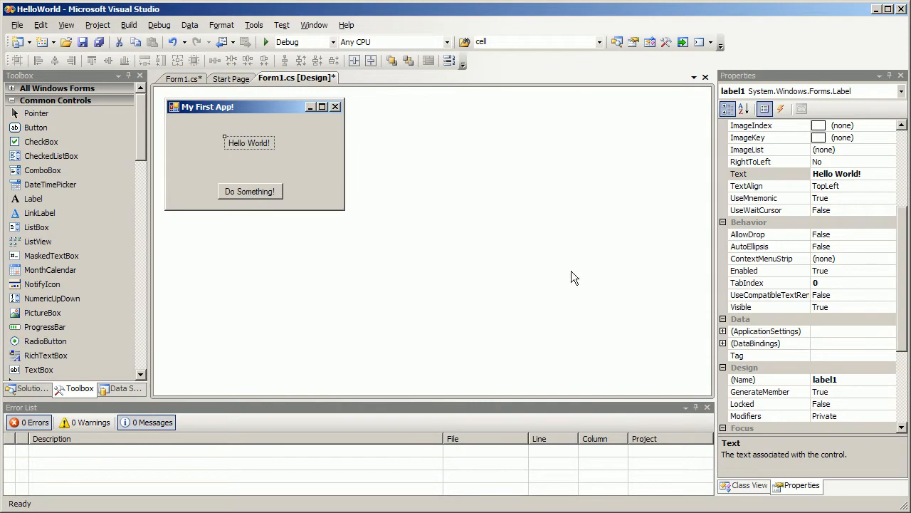
scroll(down, 3)
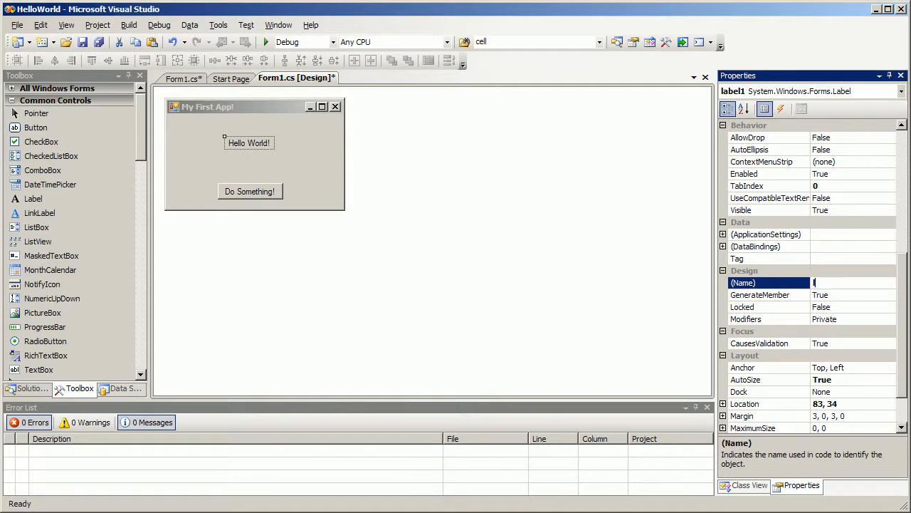
text(lblMy)
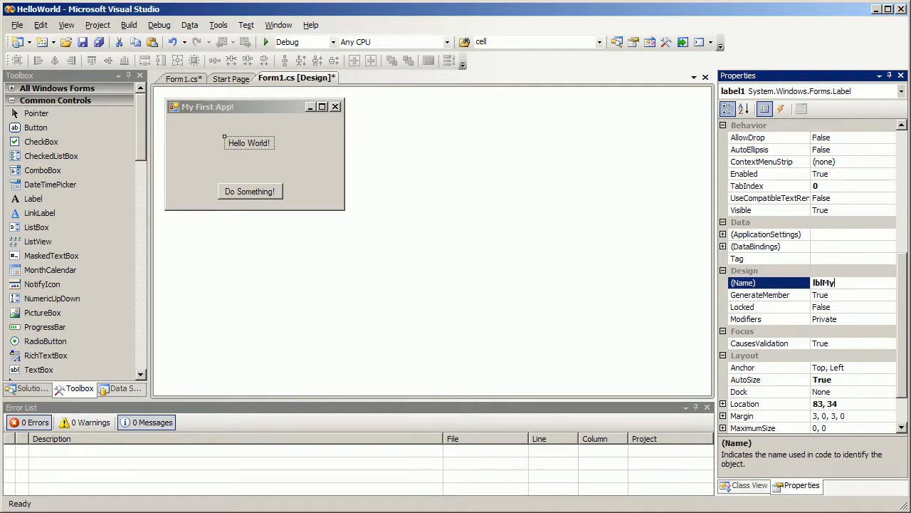
text(Label)
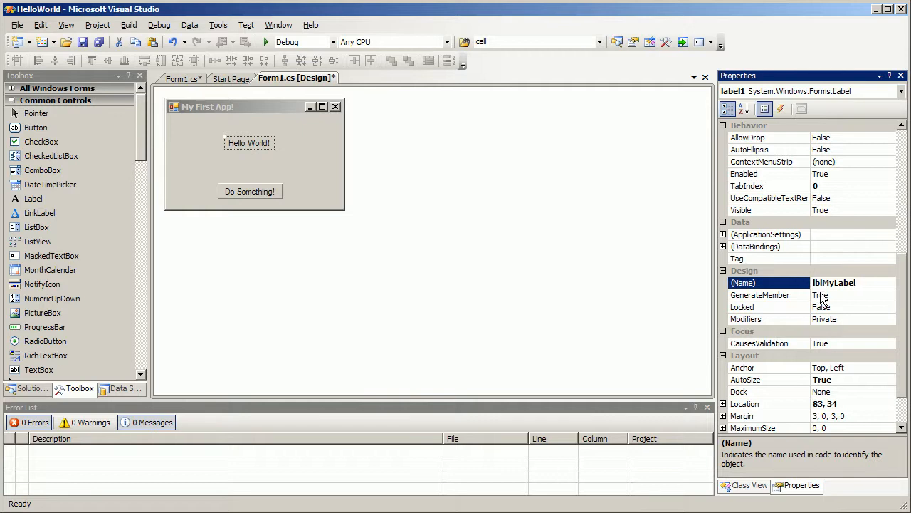
click(852, 282)
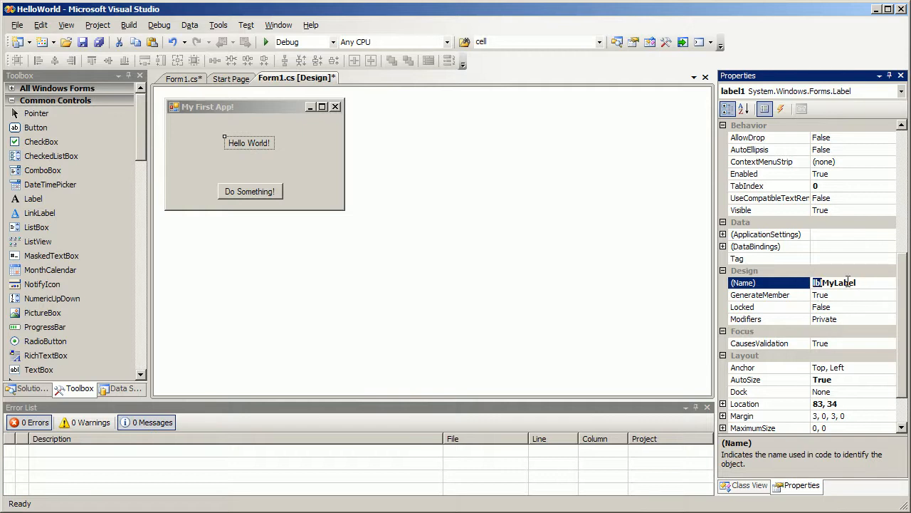
mouse_move(837, 302)
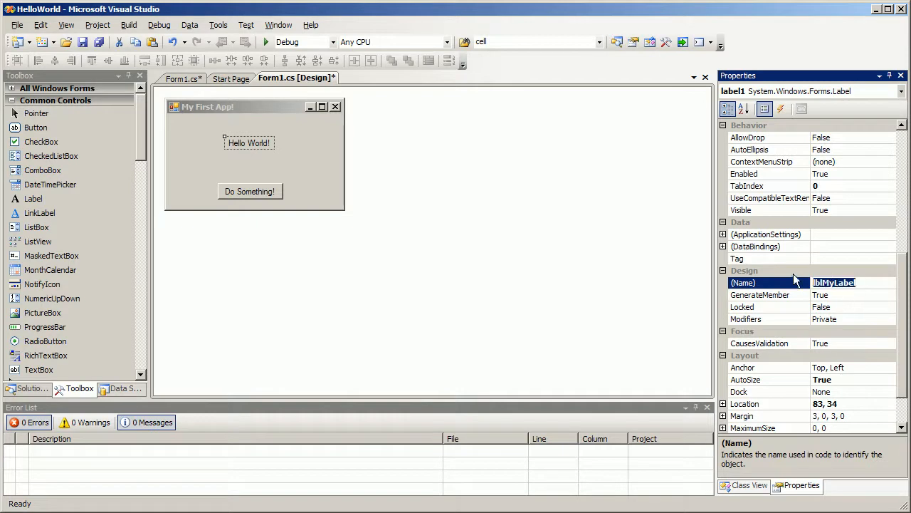
mouse_move(737, 342)
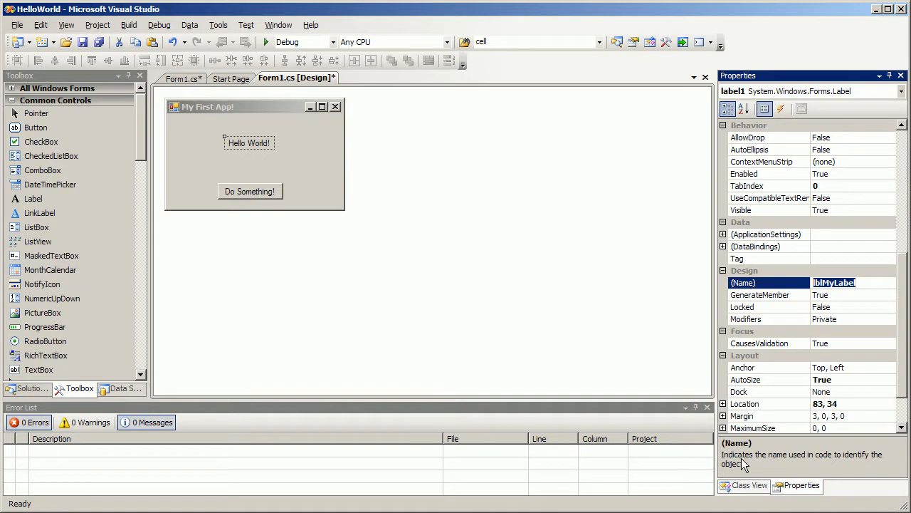
mouse_move(467, 344)
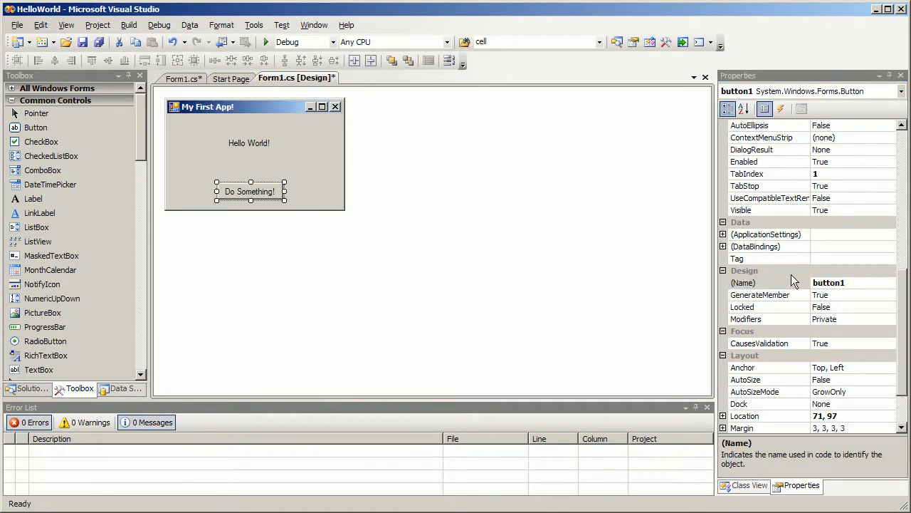
Step: Set the Do Something! button's (Name) to btnMyButton
click(848, 282)
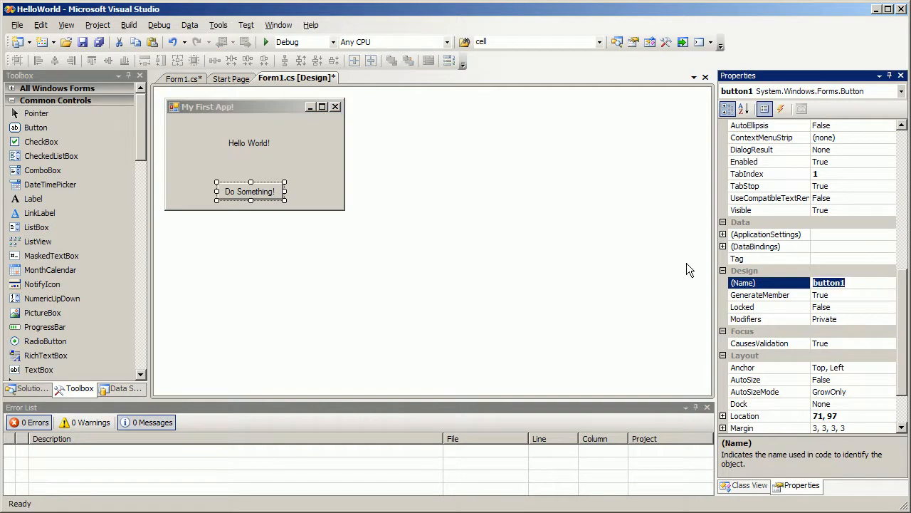
text(btn)
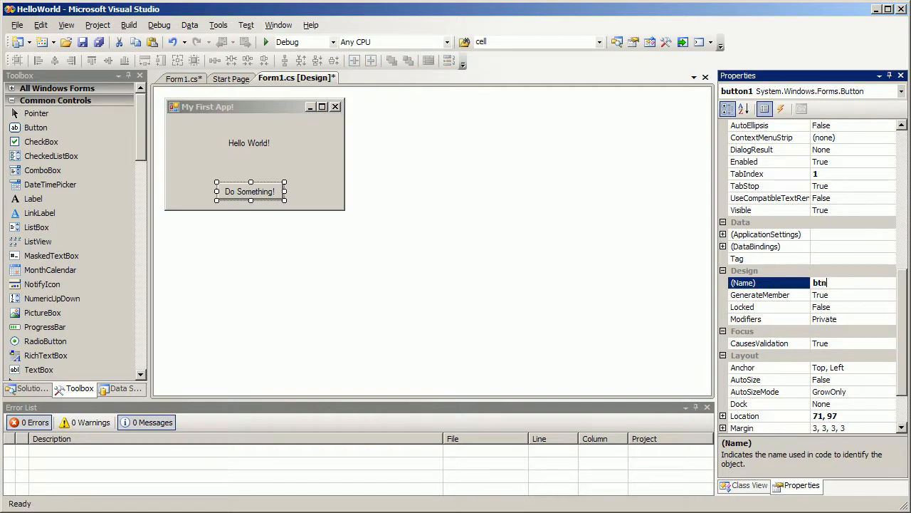
text(MyButton)
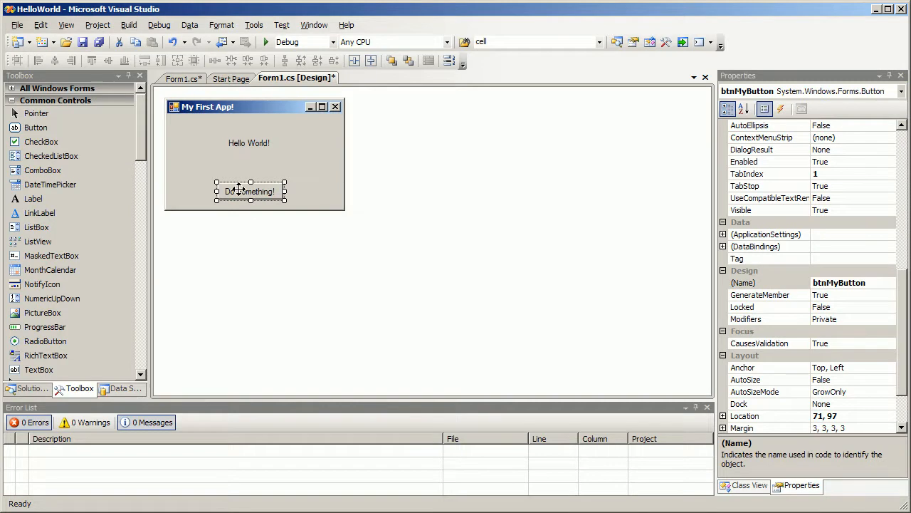
click(780, 108)
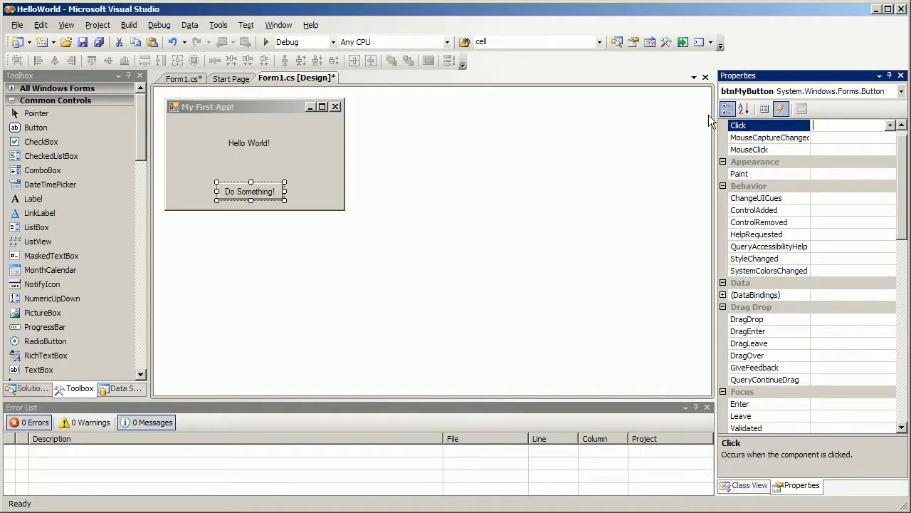
mouse_move(766, 108)
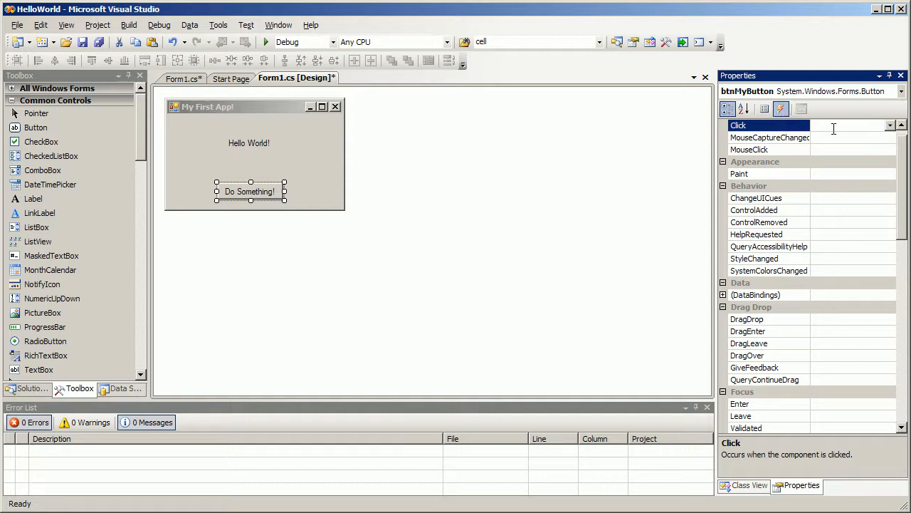
Step: Generate the btnMyButton_Click handler from the Click event and go to its empty method
double_click(834, 125)
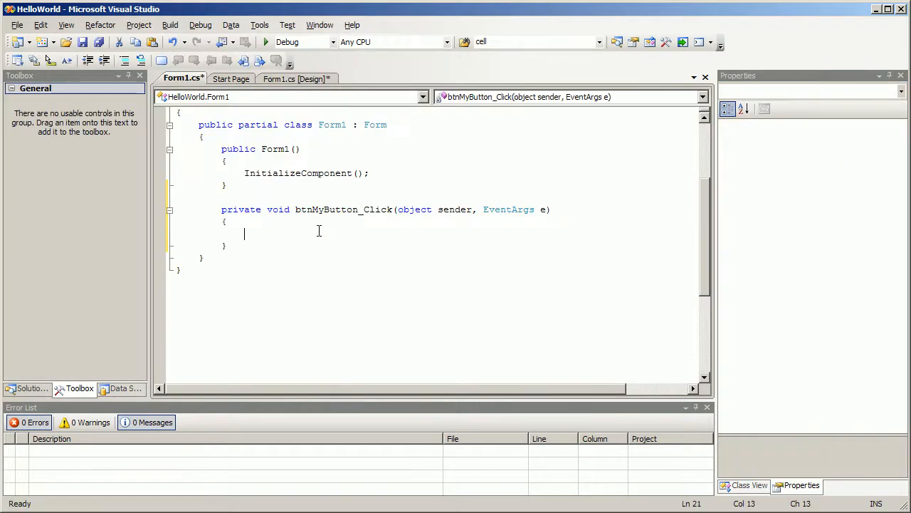
double_click(325, 209)
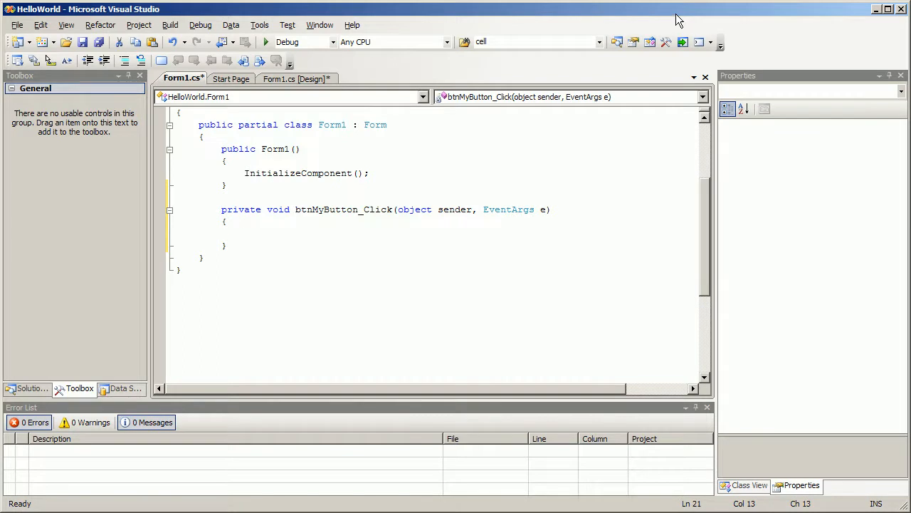
Step: Write lblMyLabel.Text = "You Win!"; in btnMyButton_Click, save and launch the app
text(lblMyLabel)
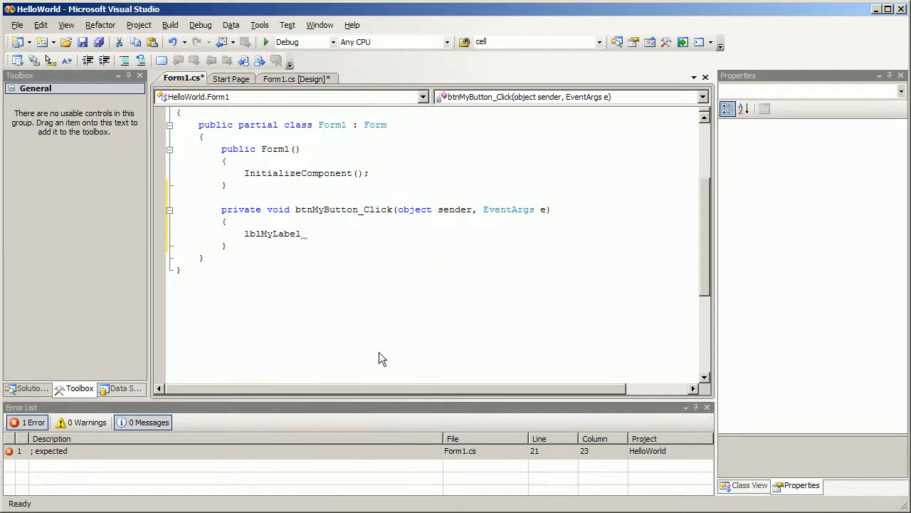
text(m)
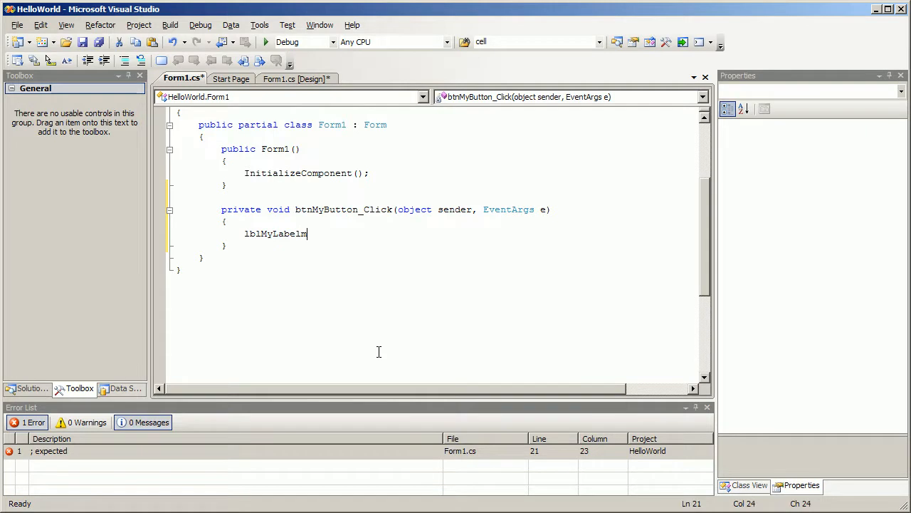
text(.T)
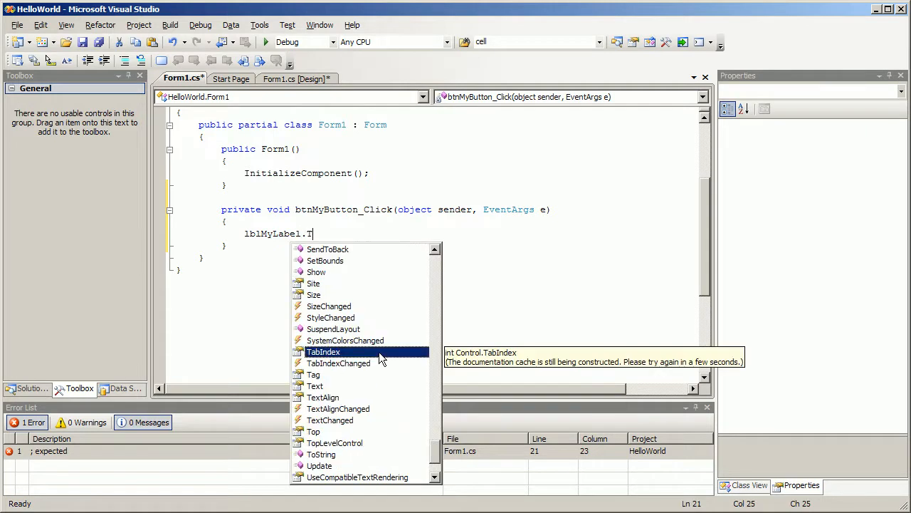
text(ext)
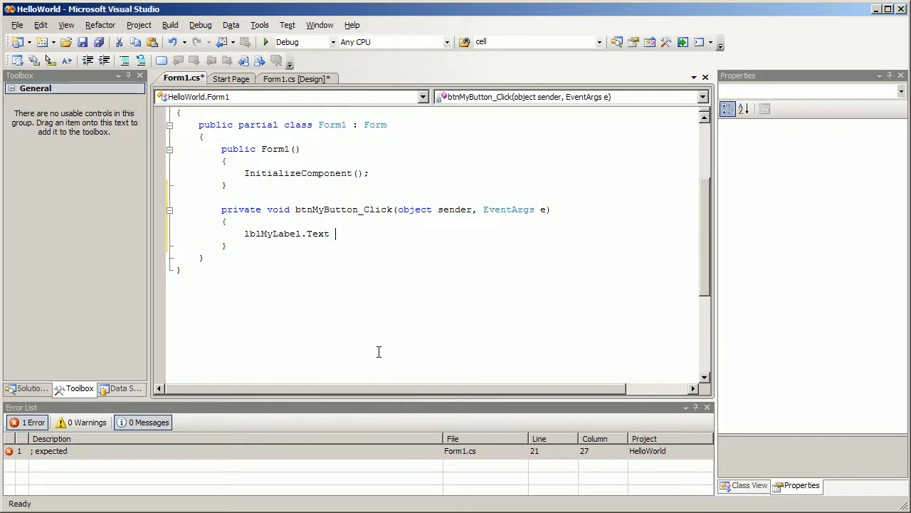
text(=)
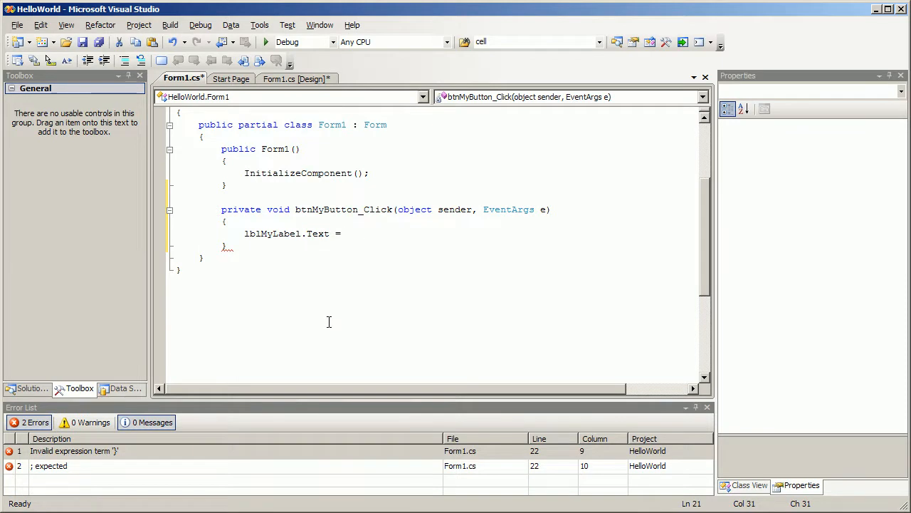
text(")
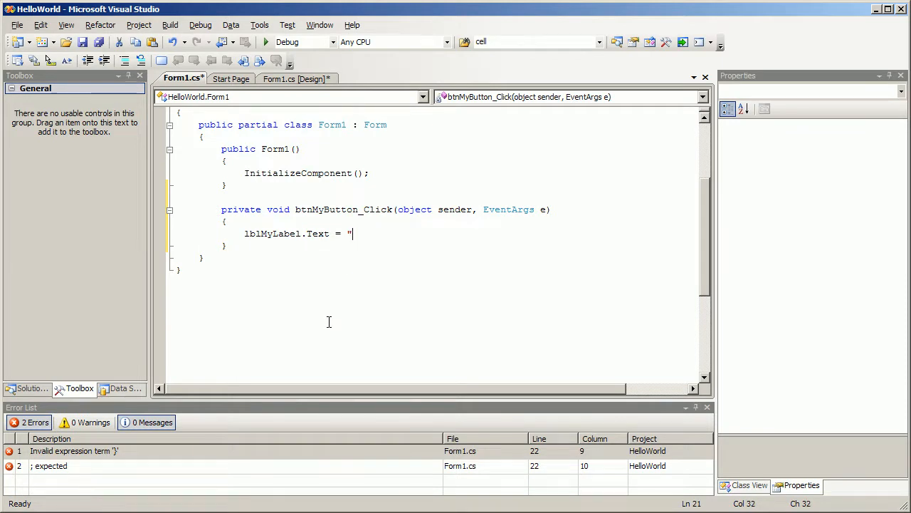
text(You just)
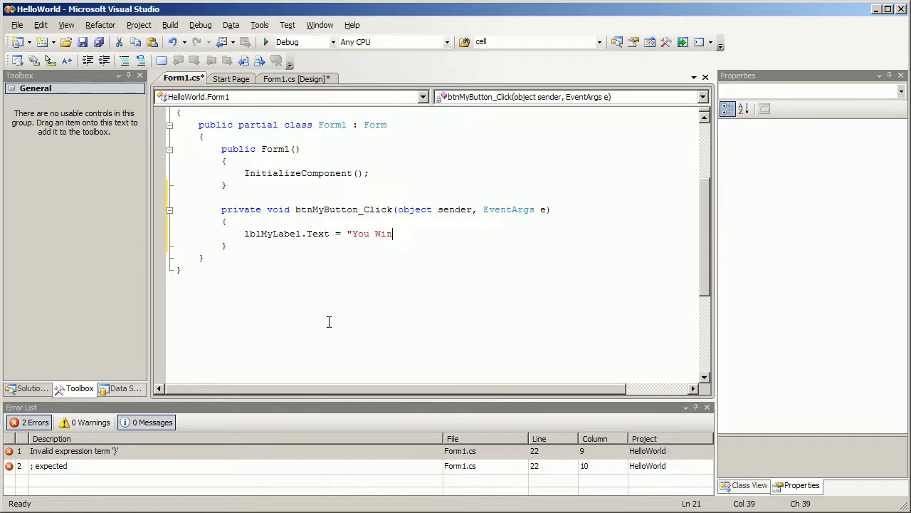
text(!";)
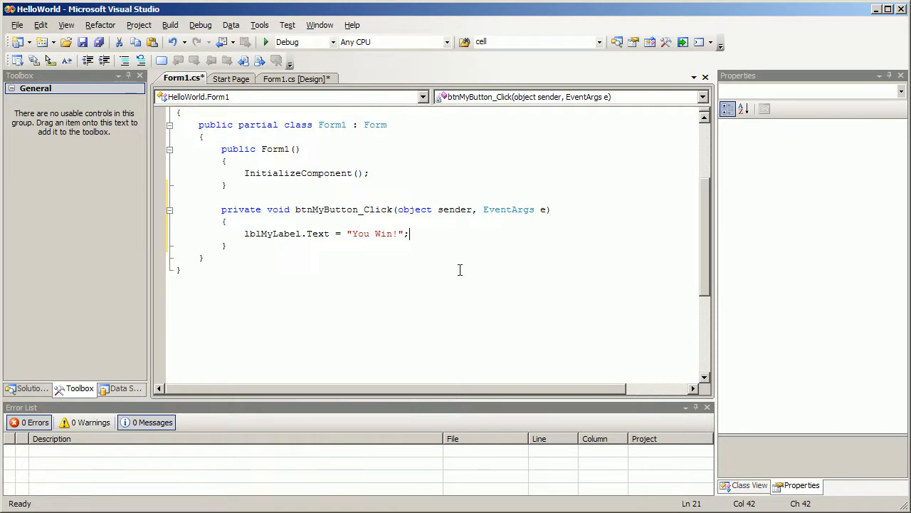
key(ctrl+s)
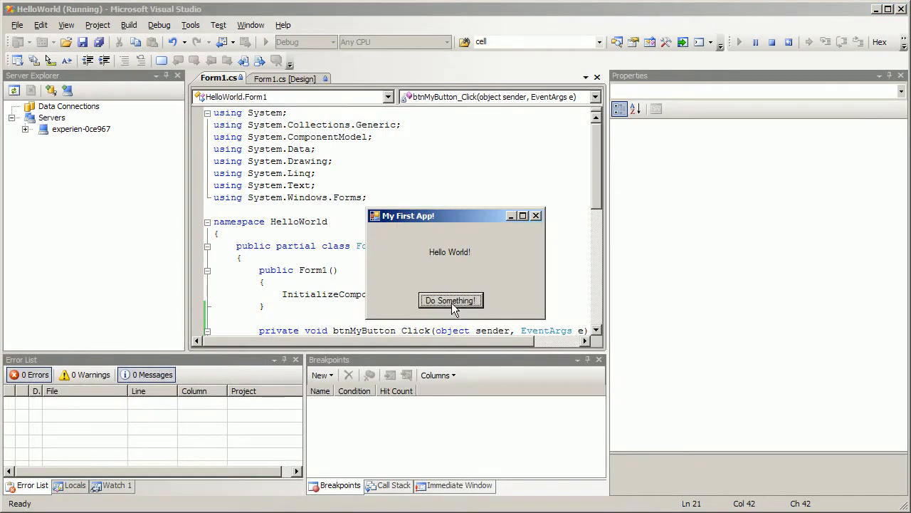
Step: Click Do Something! to confirm the label shows 'You Win!', then close the running app
click(450, 299)
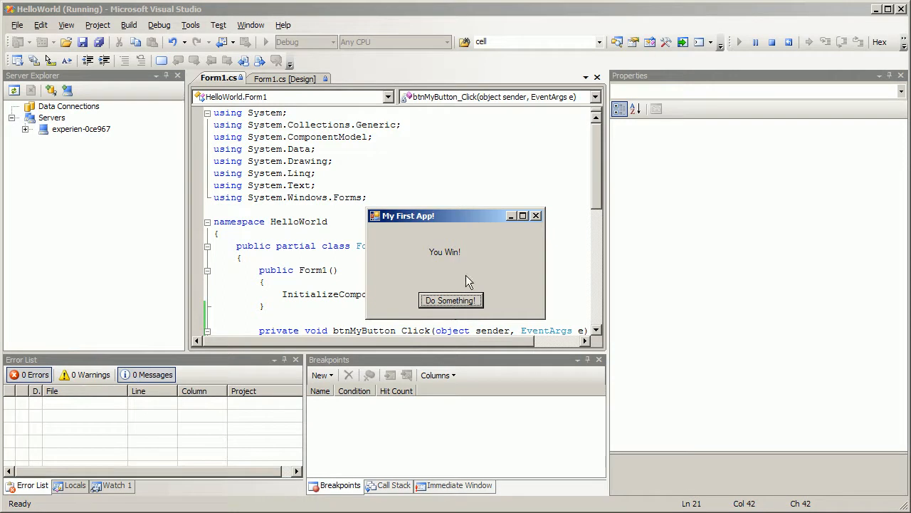
mouse_move(537, 216)
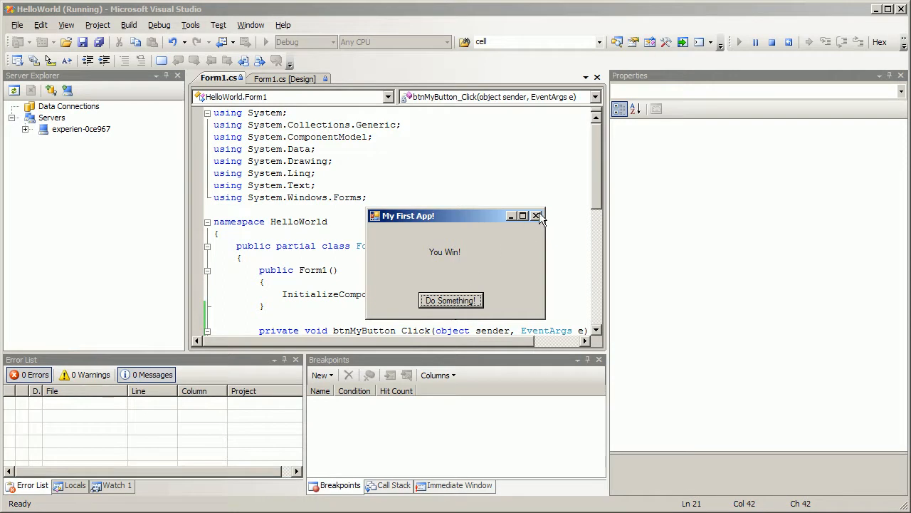
click(538, 215)
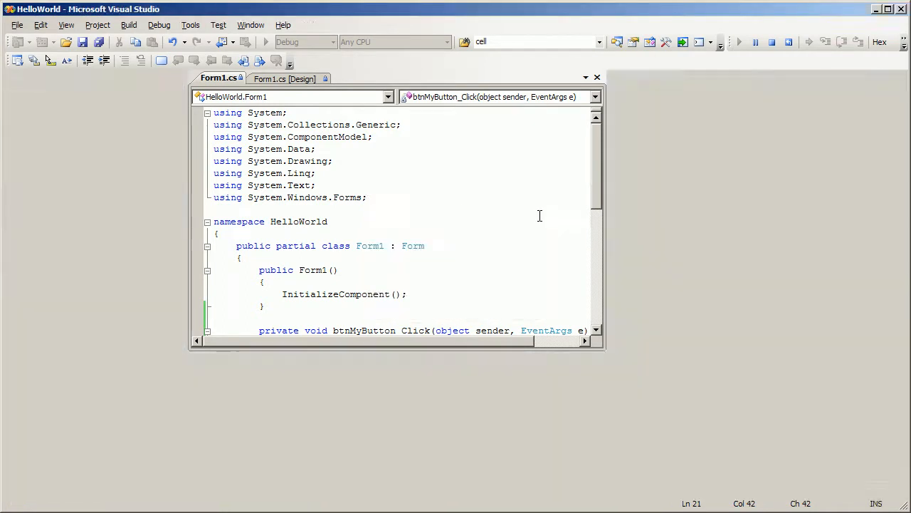